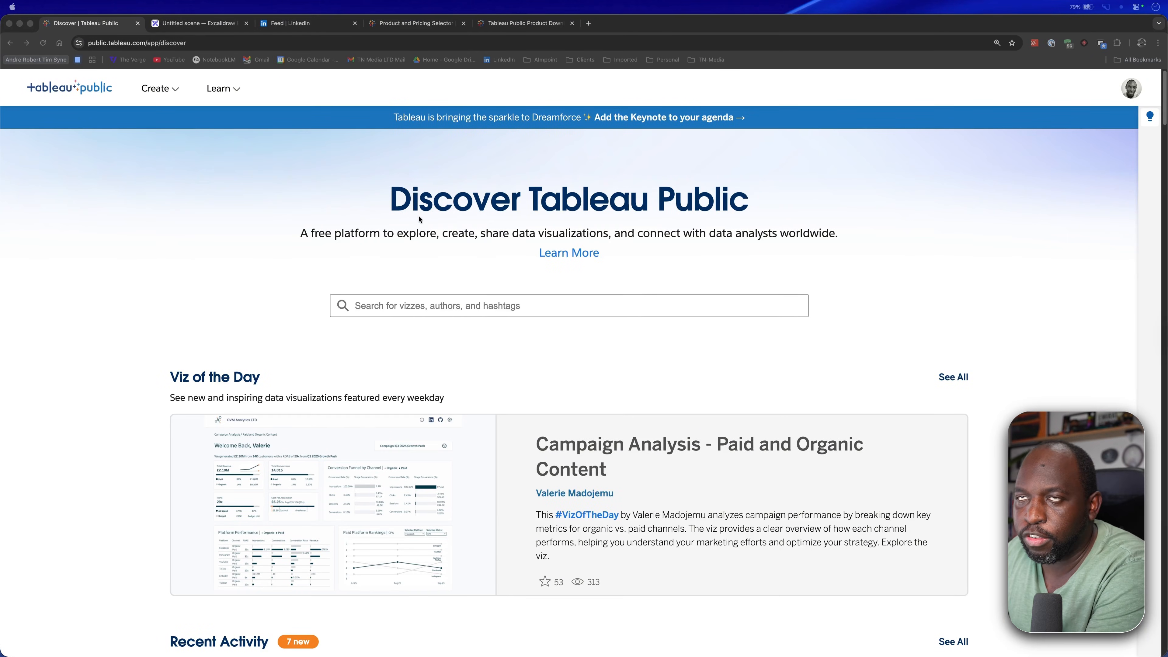
Step: Switch to the Excalidraw drawing comparing Tableau Public, Desktop and Platform
click(197, 23)
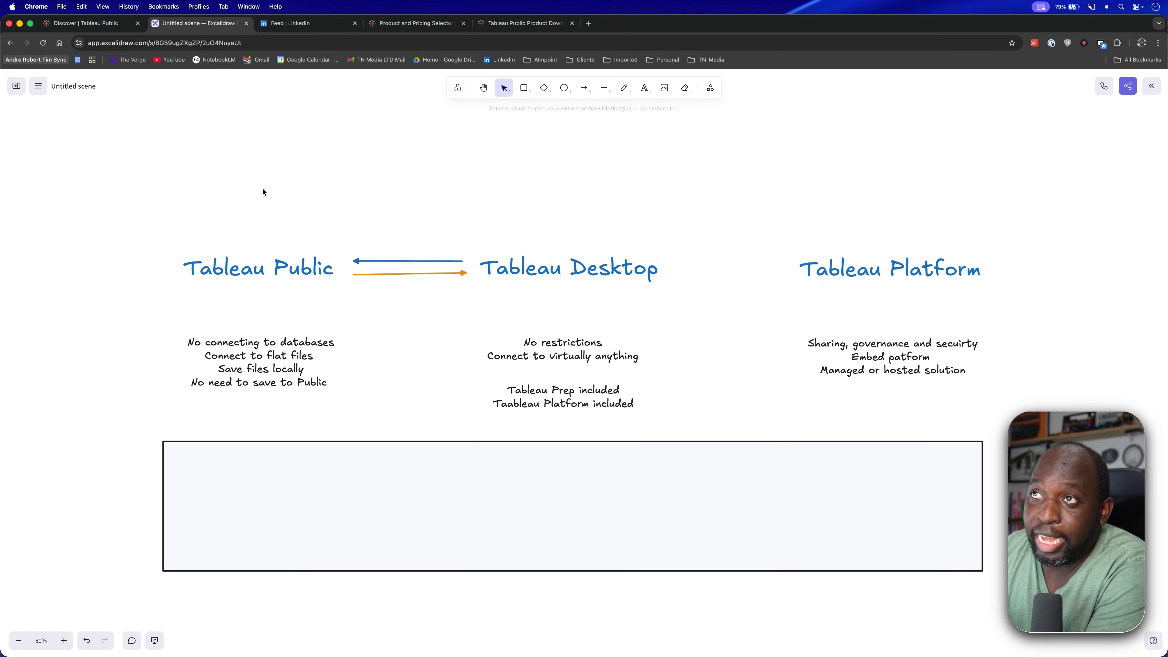
Step: Show the Tableau pricing cards: Enterprise Creator $115, Explorer $70, Viewer $35 per month
click(415, 24)
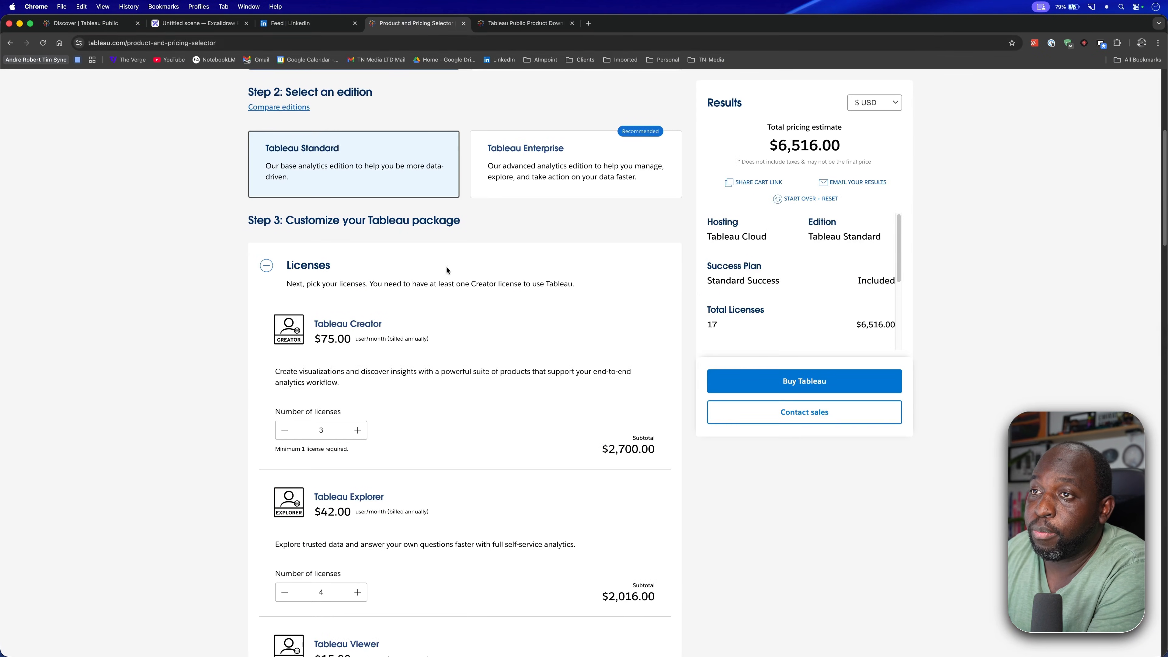
mouse_move(401, 418)
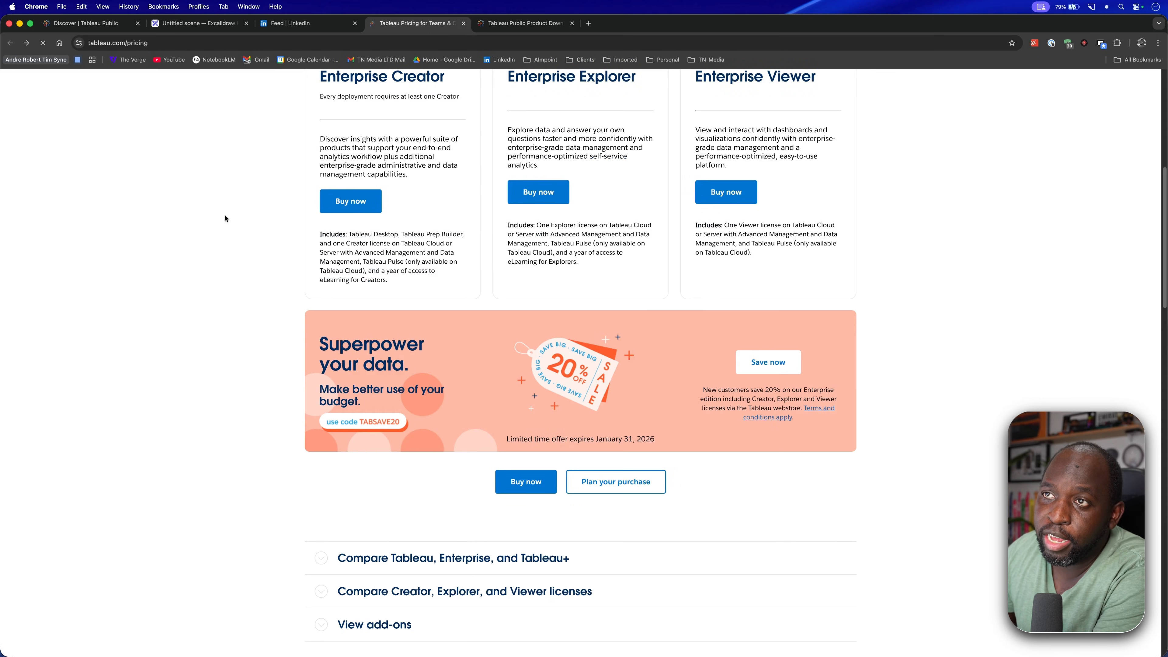
scroll(up, 3)
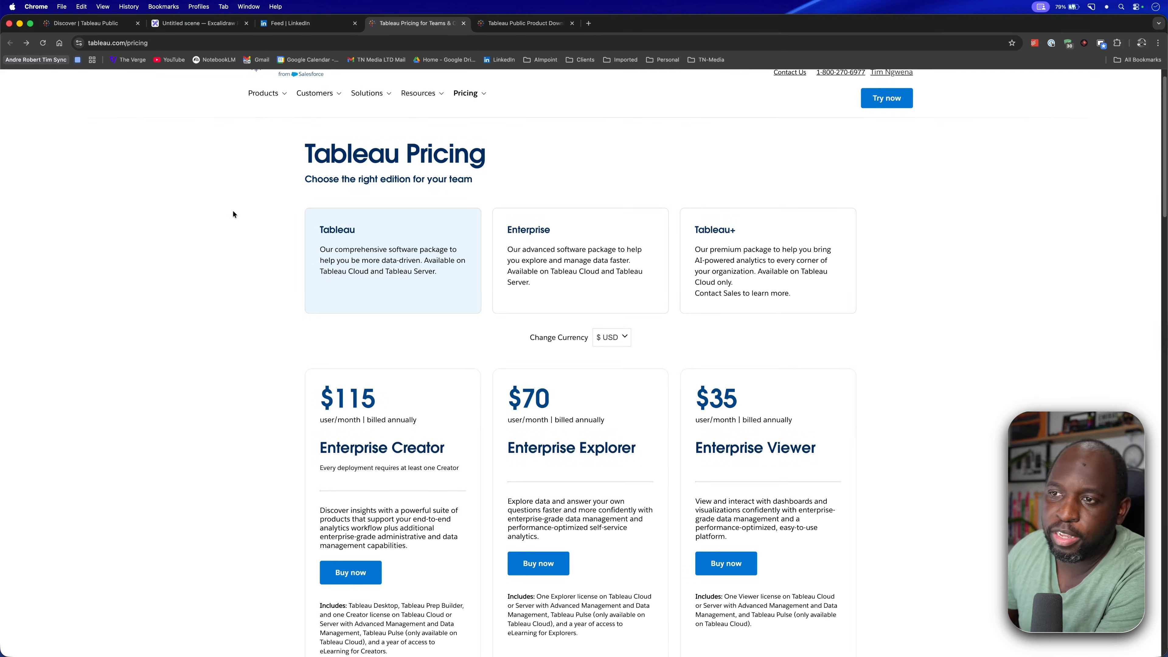
scroll(down, 3)
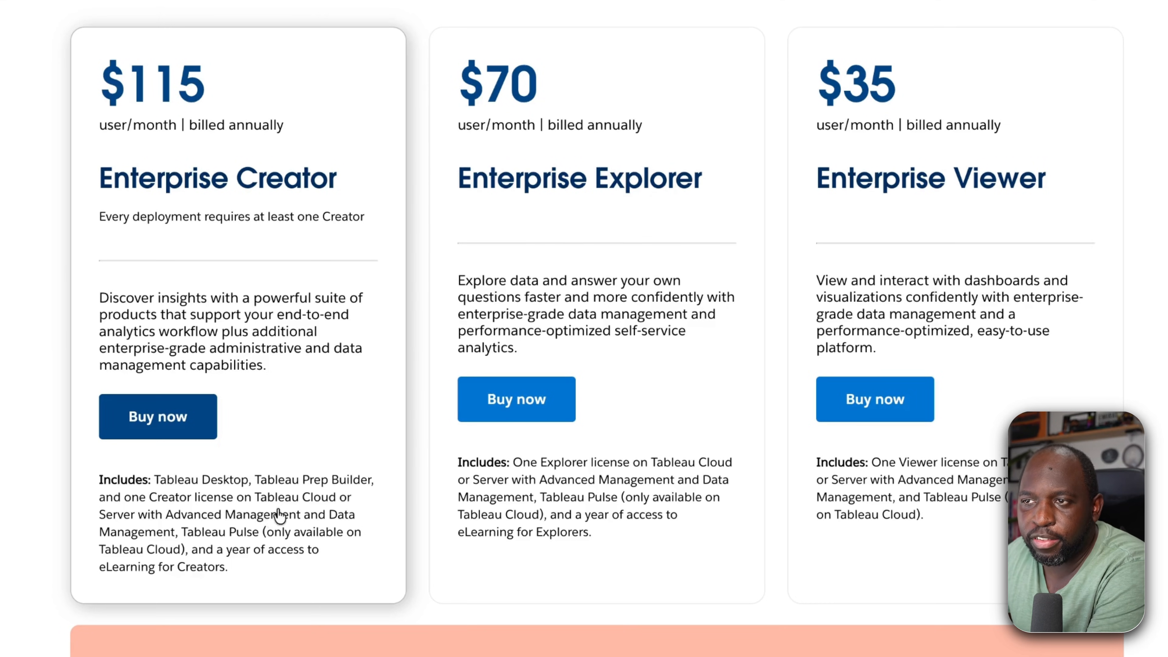
mouse_move(190, 525)
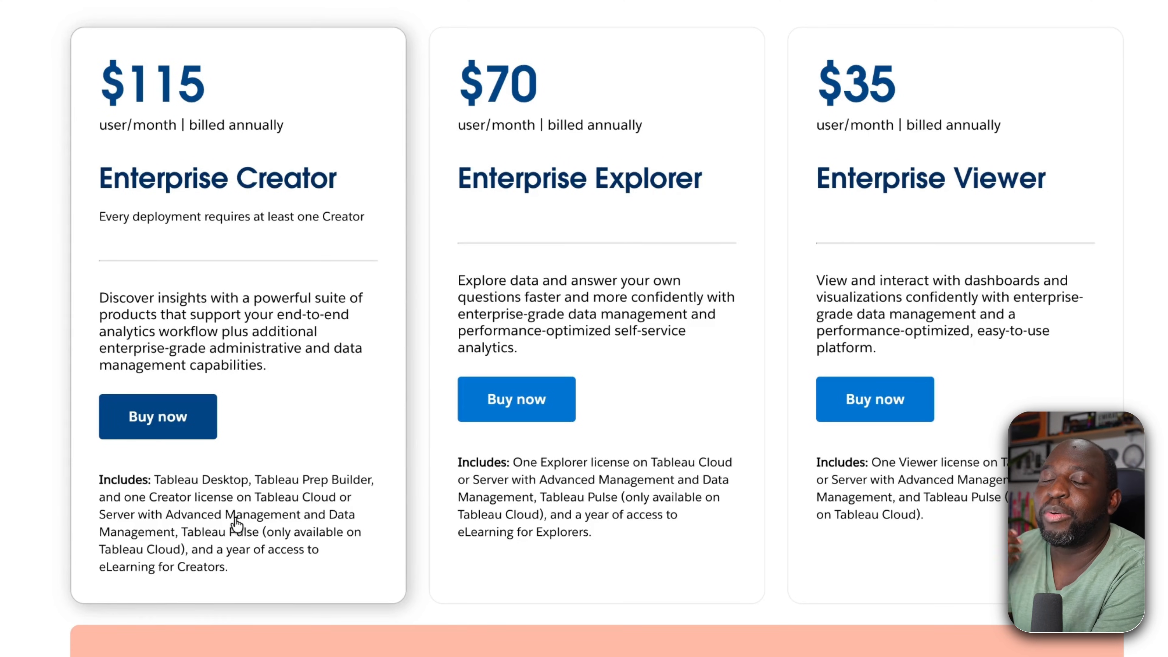
Step: Revisit the comparison drawing, then return to the Tableau package selector with Creator, Explorer and Viewer licences
click(195, 23)
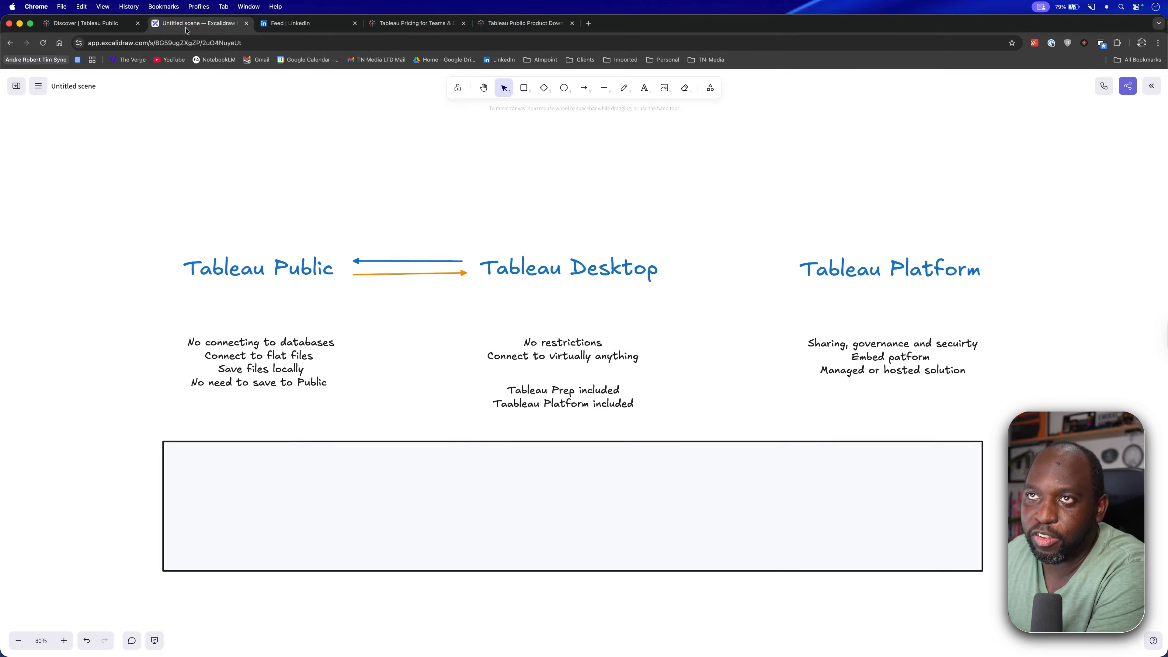
mouse_move(230, 469)
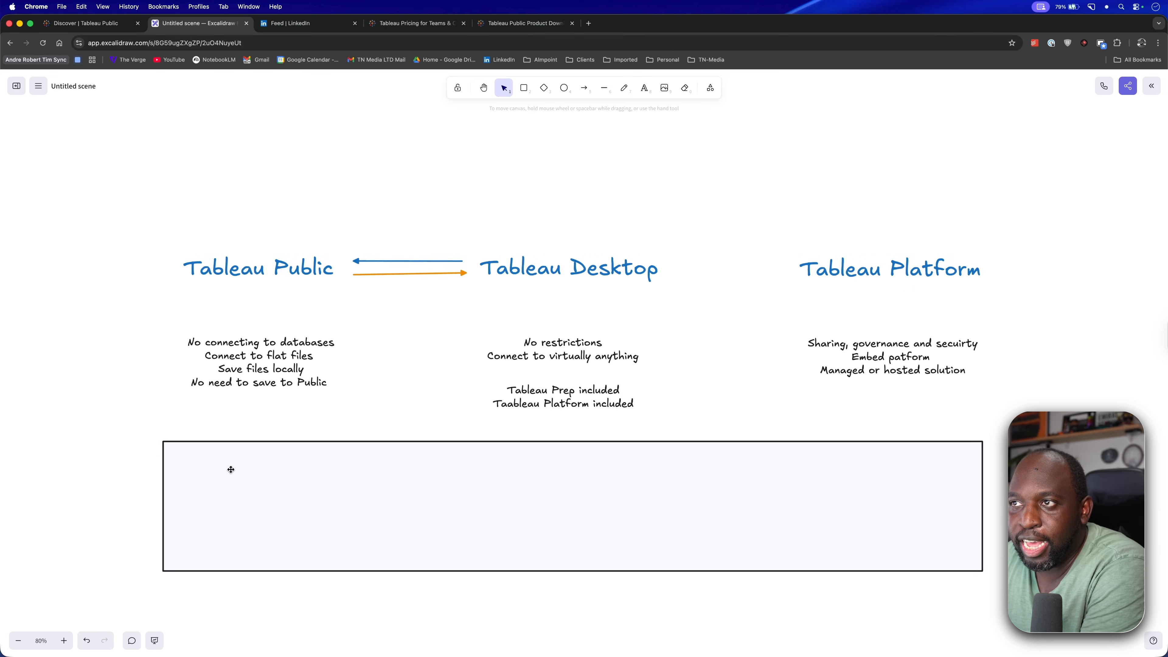
click(414, 24)
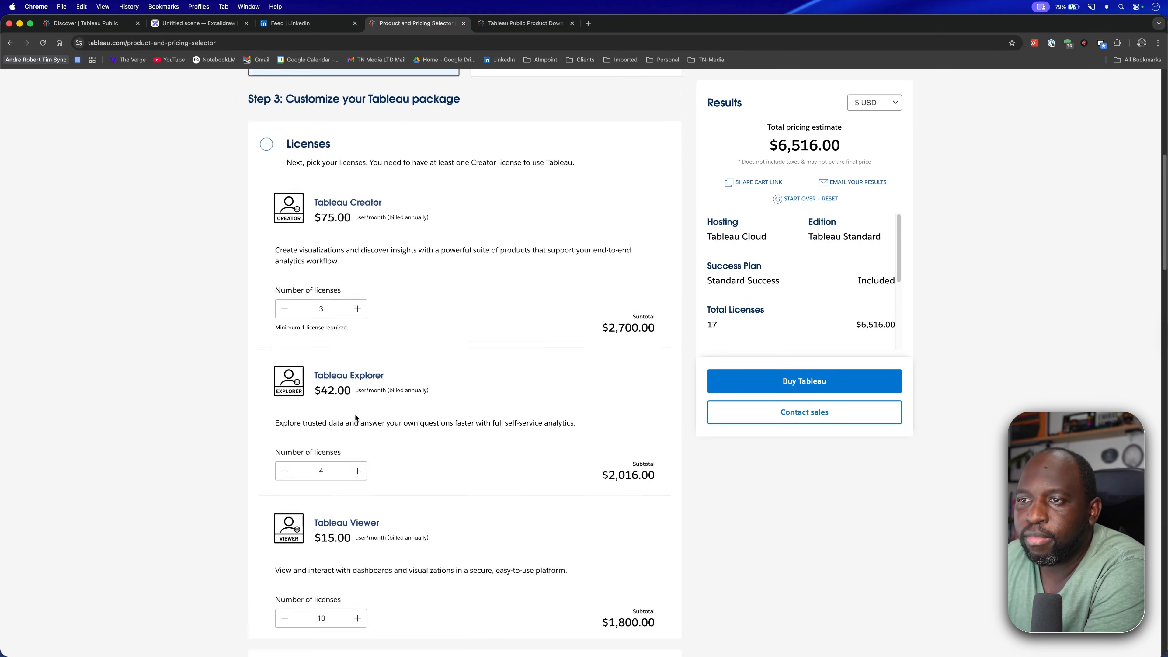
Step: Review the licence counts and subtotals, then switch back to the Excalidraw comparison drawing
scroll(down, 3)
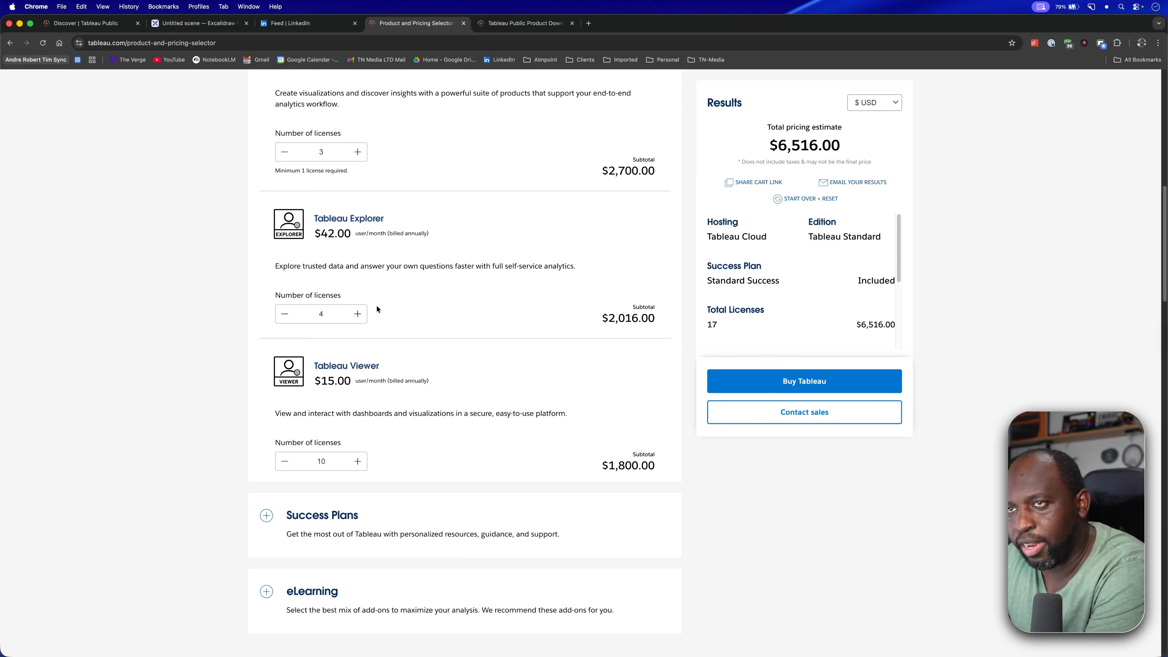
scroll(down, 3)
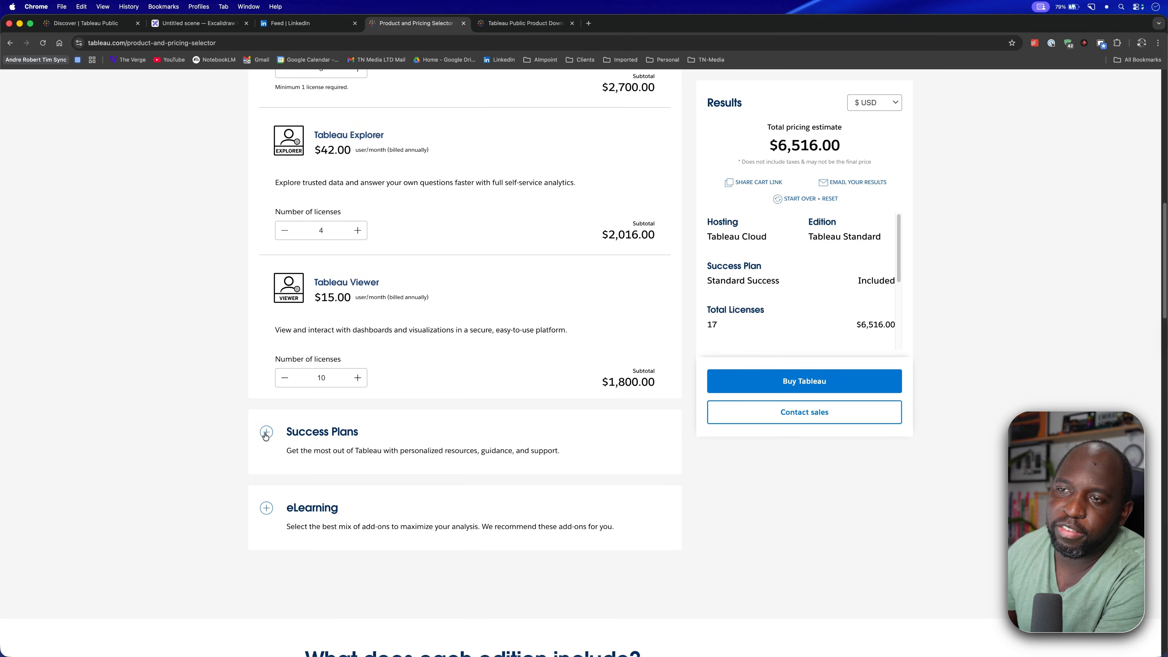
scroll(down, 3)
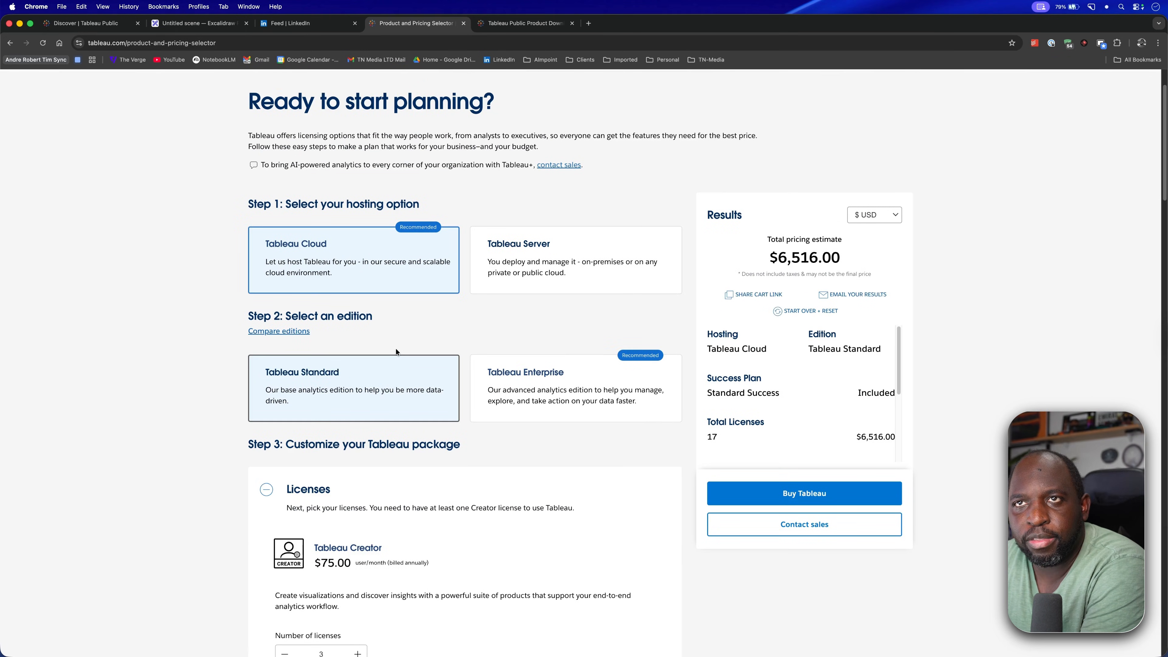
mouse_move(45, 139)
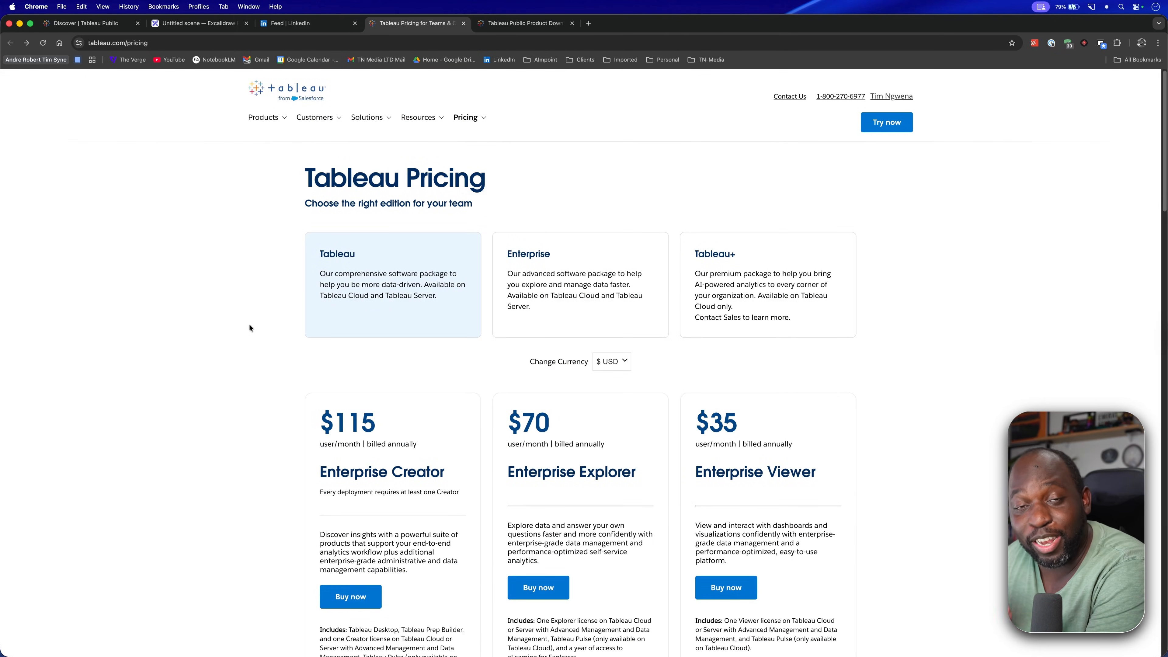
click(199, 23)
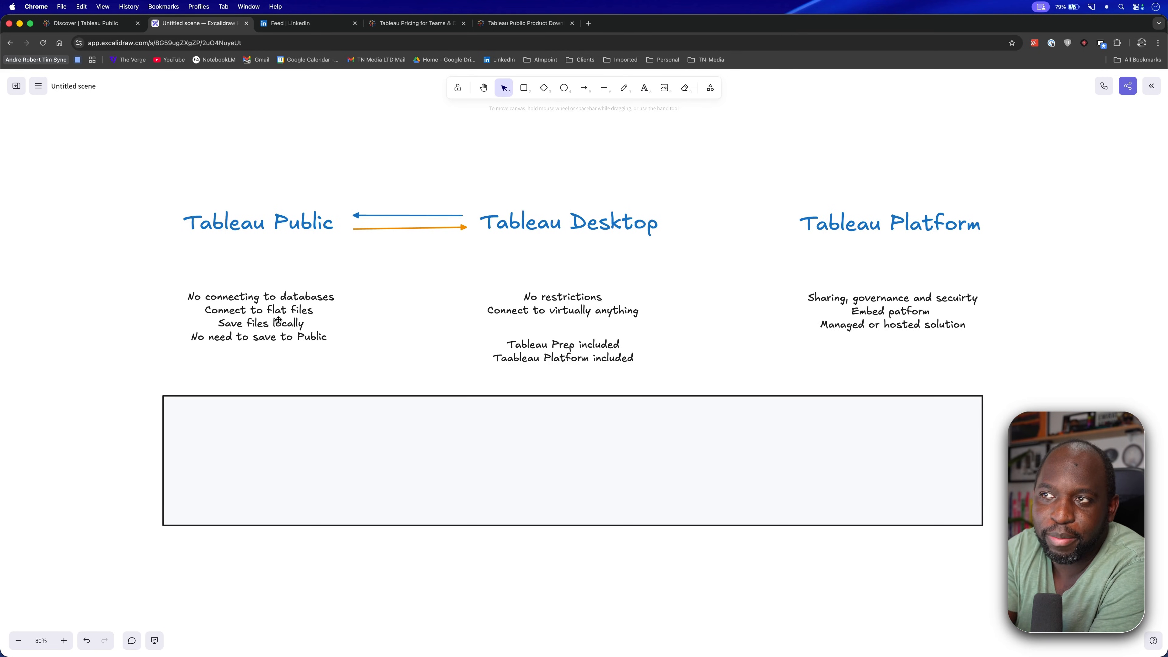
Step: View the pasted LinkedIn poll on Tableau's value proposition, then go to the Tableau Public discover page
click(572, 459)
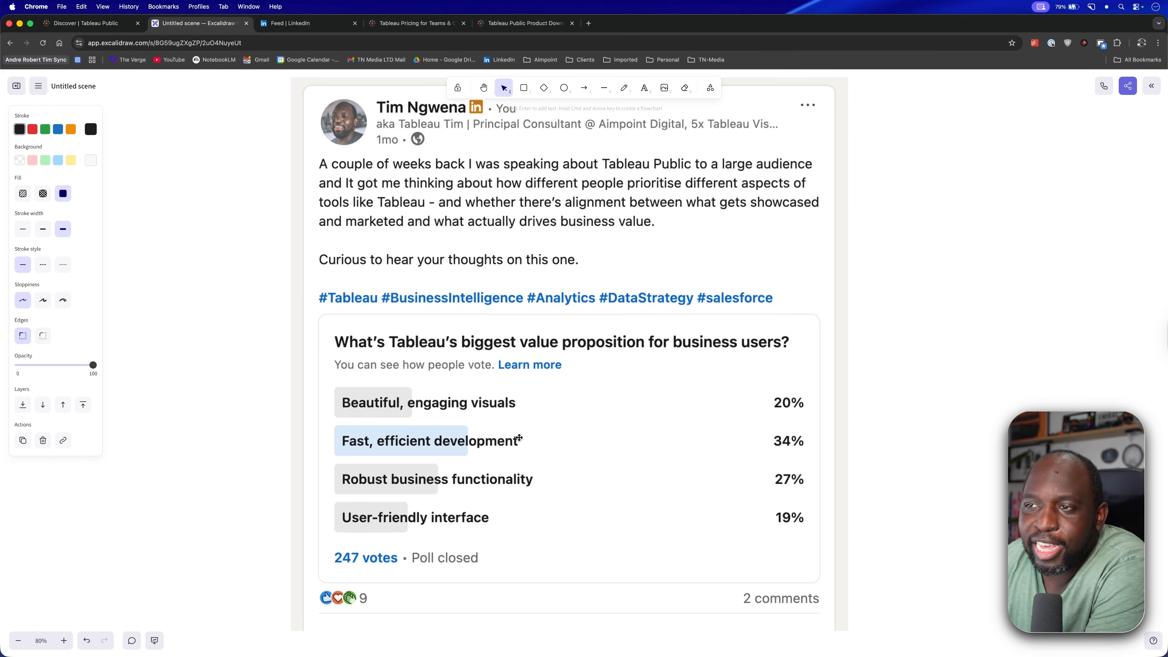
mouse_move(658, 449)
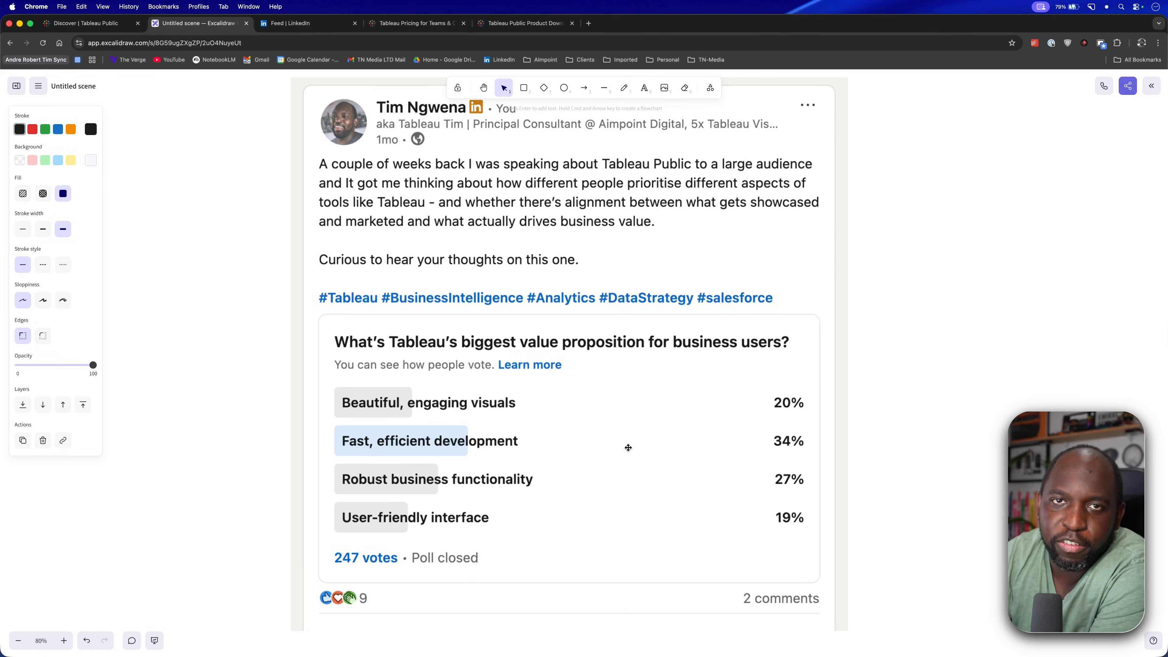
click(87, 24)
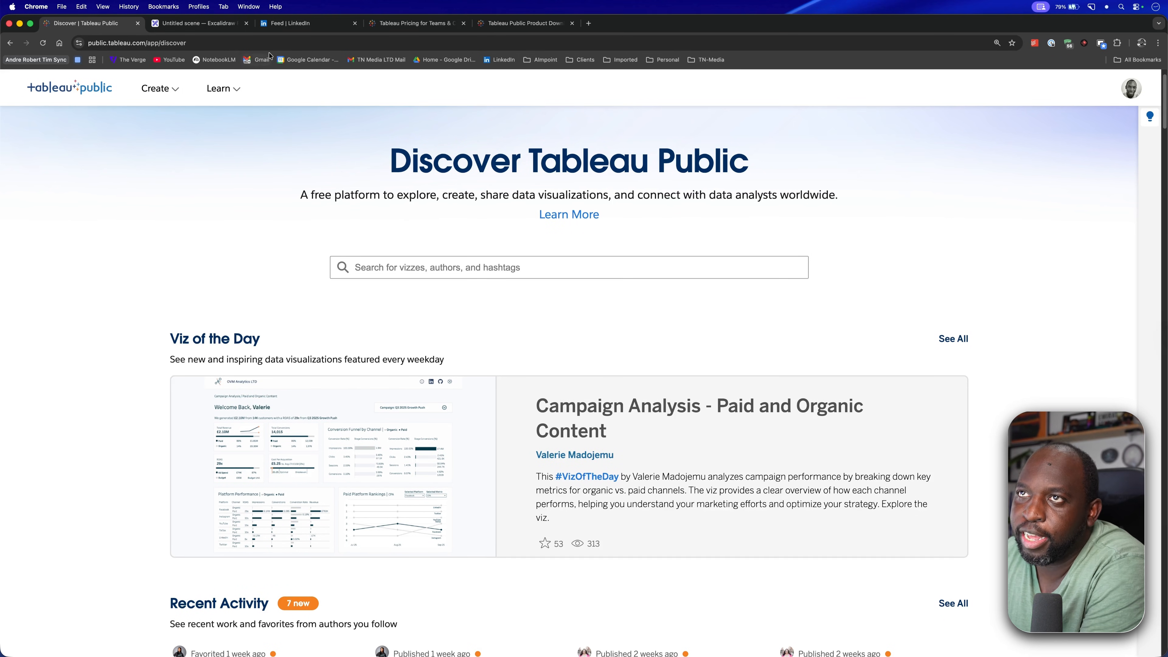
Step: Browse down Tableau's LinkedIn posts feed to the campaign-analysis Viz of the Day post
scroll(down, 3)
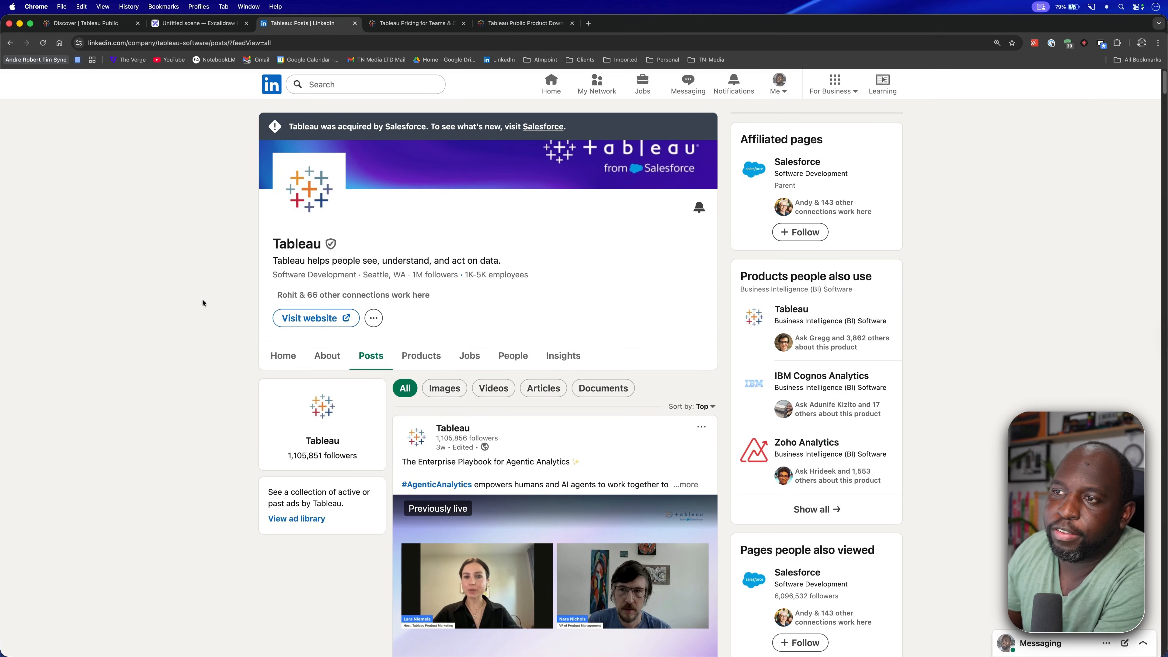
scroll(down, 3)
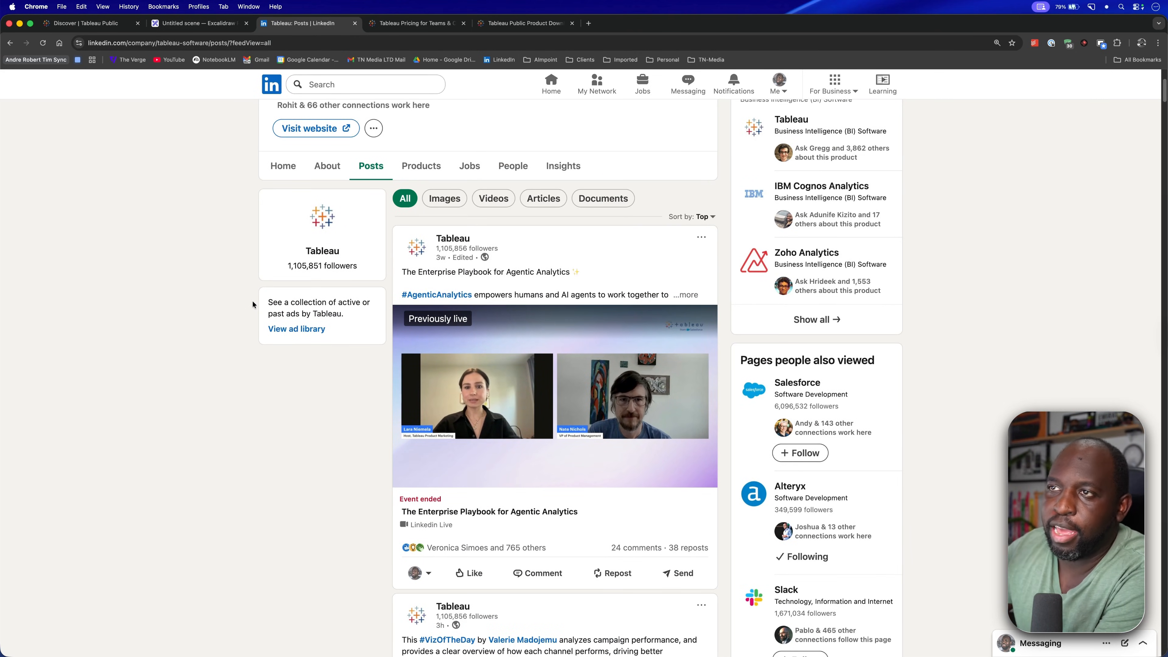
scroll(down, 3)
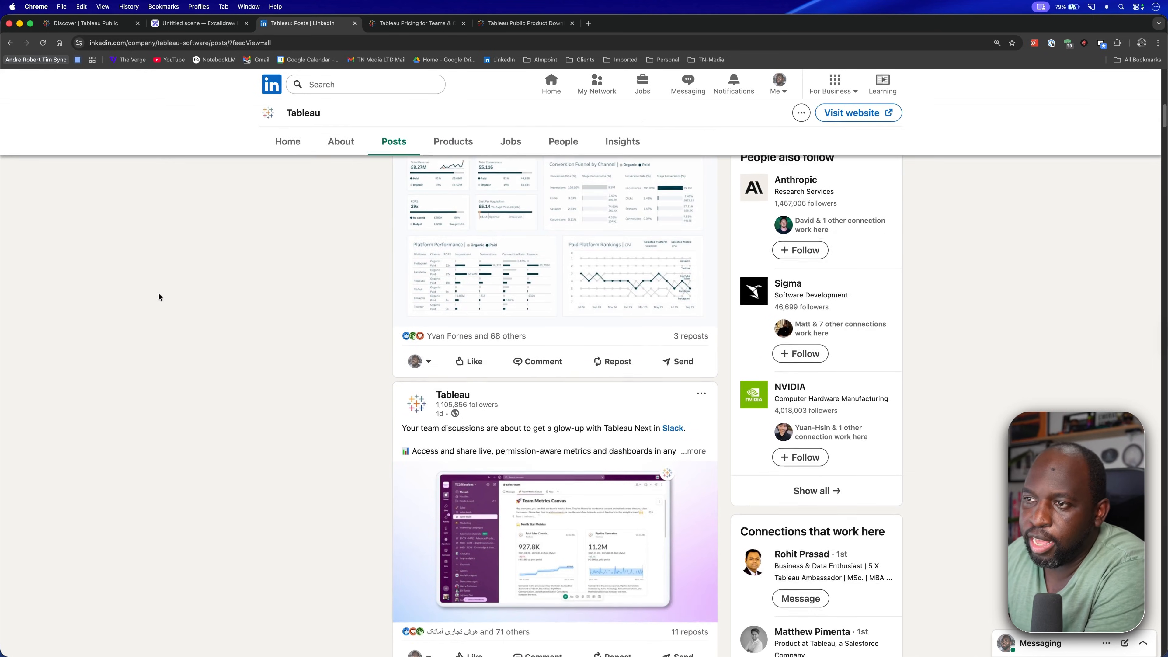
scroll(down, 3)
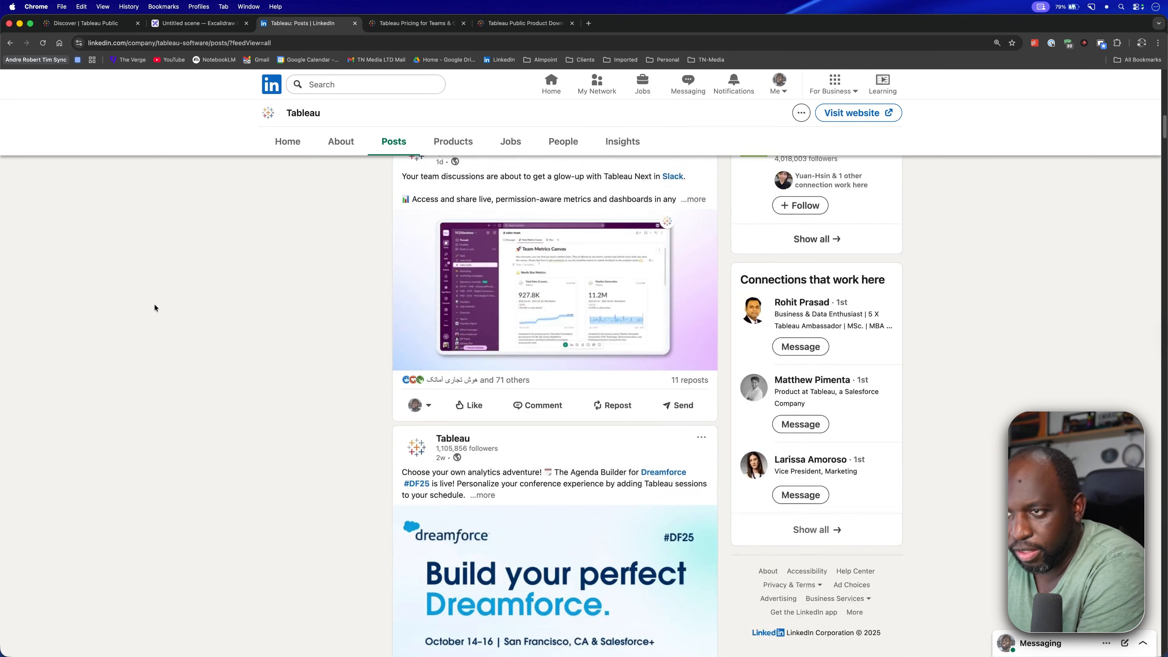
scroll(down, 3)
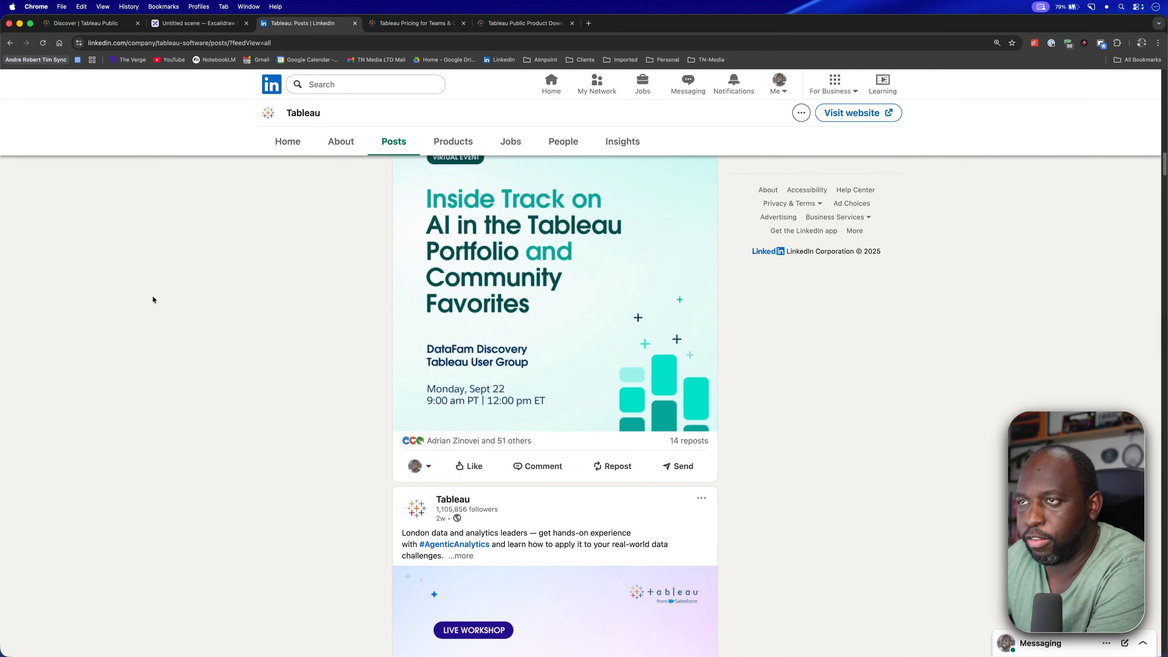
scroll(down, 3)
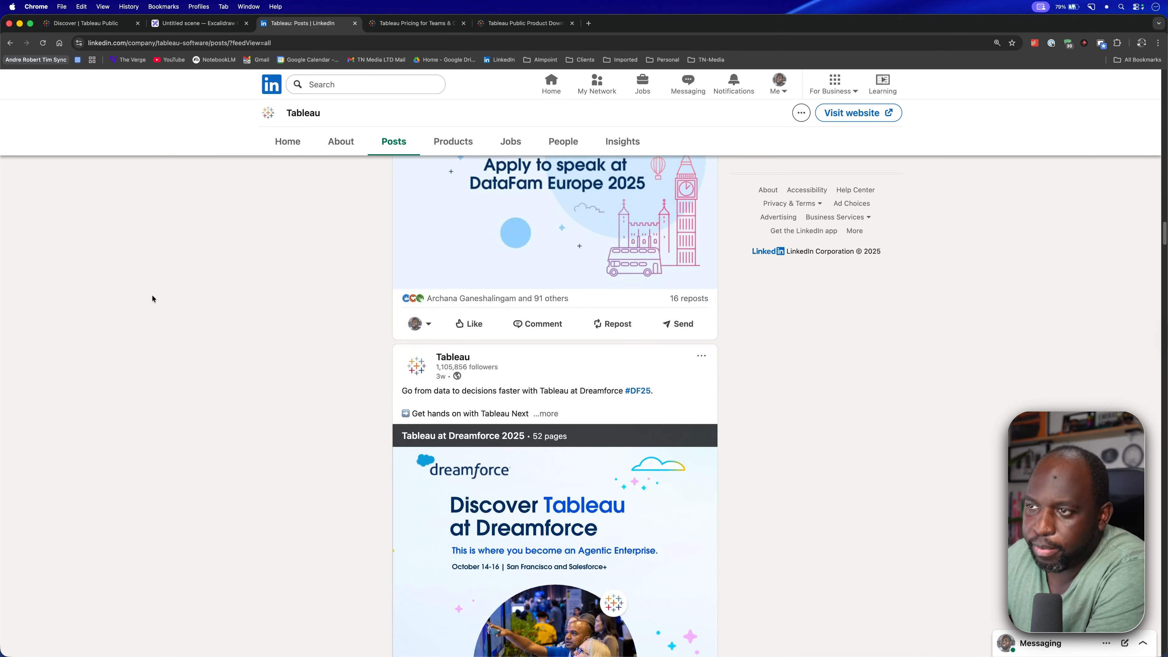
scroll(down, 3)
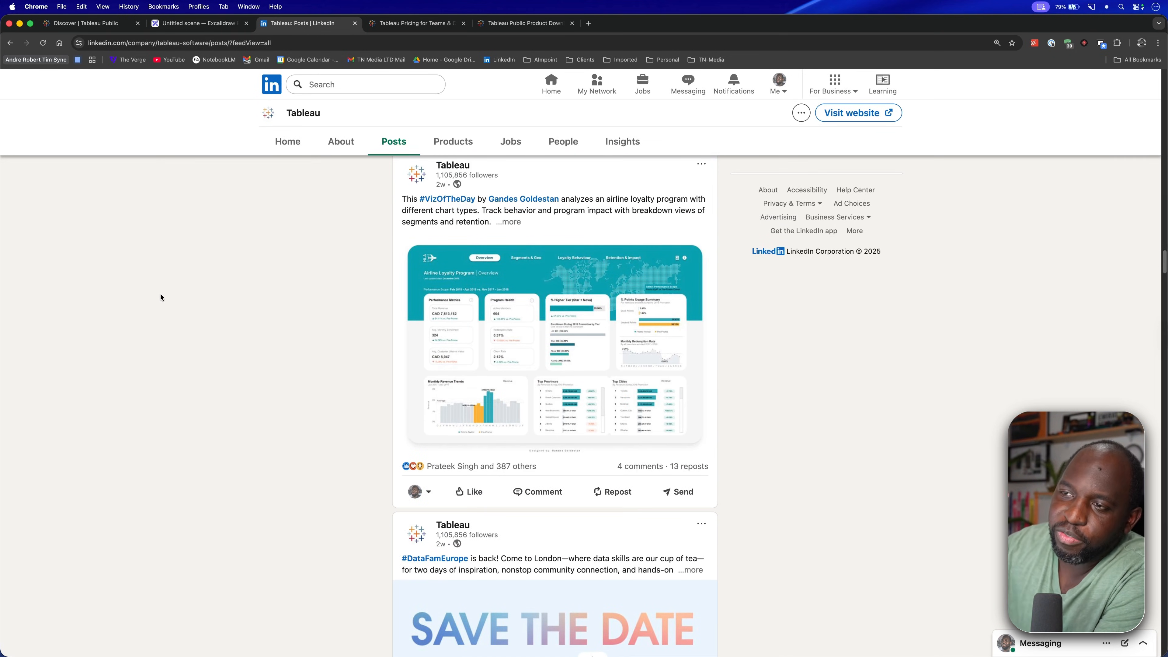
mouse_move(176, 299)
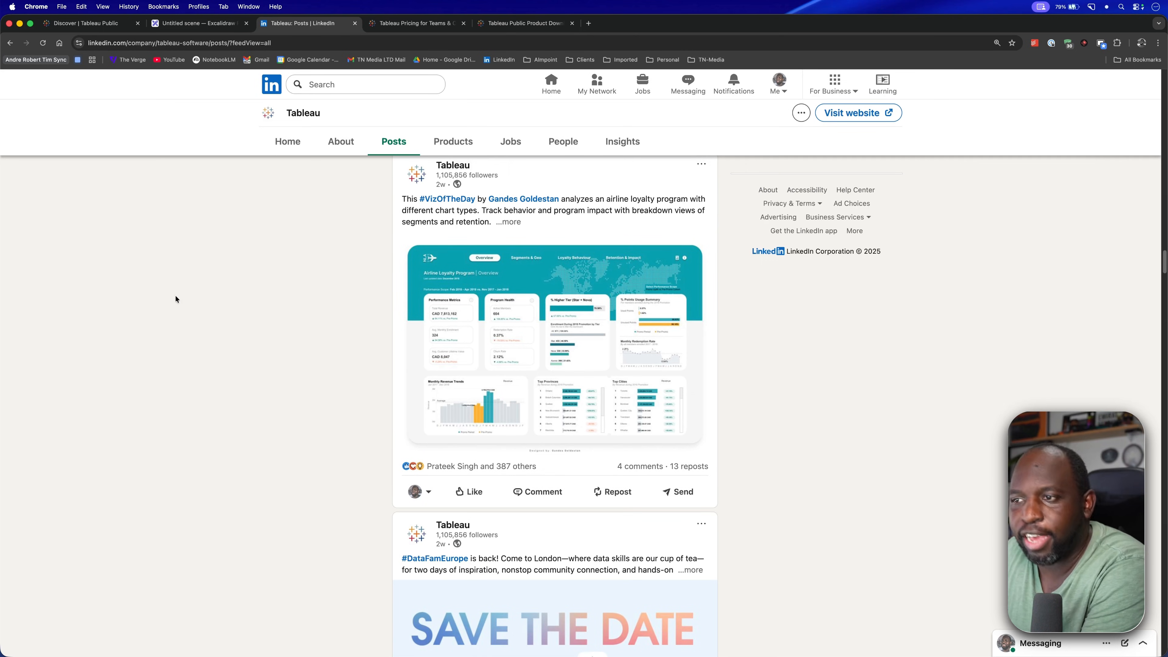
scroll(down, 3)
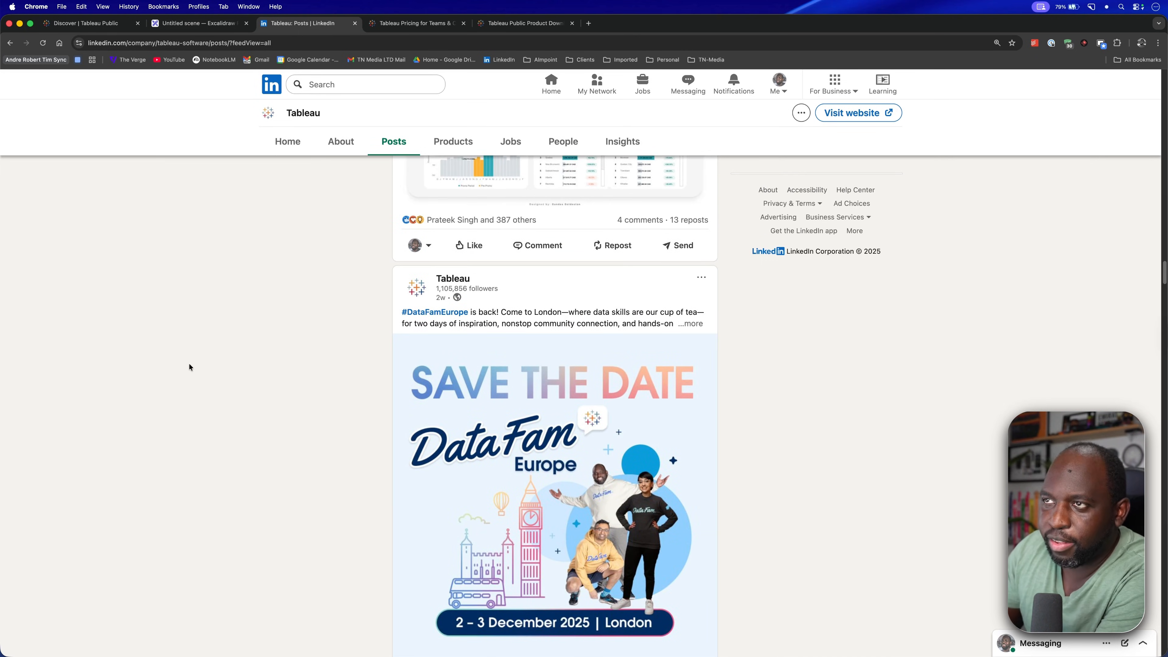
scroll(down, 3)
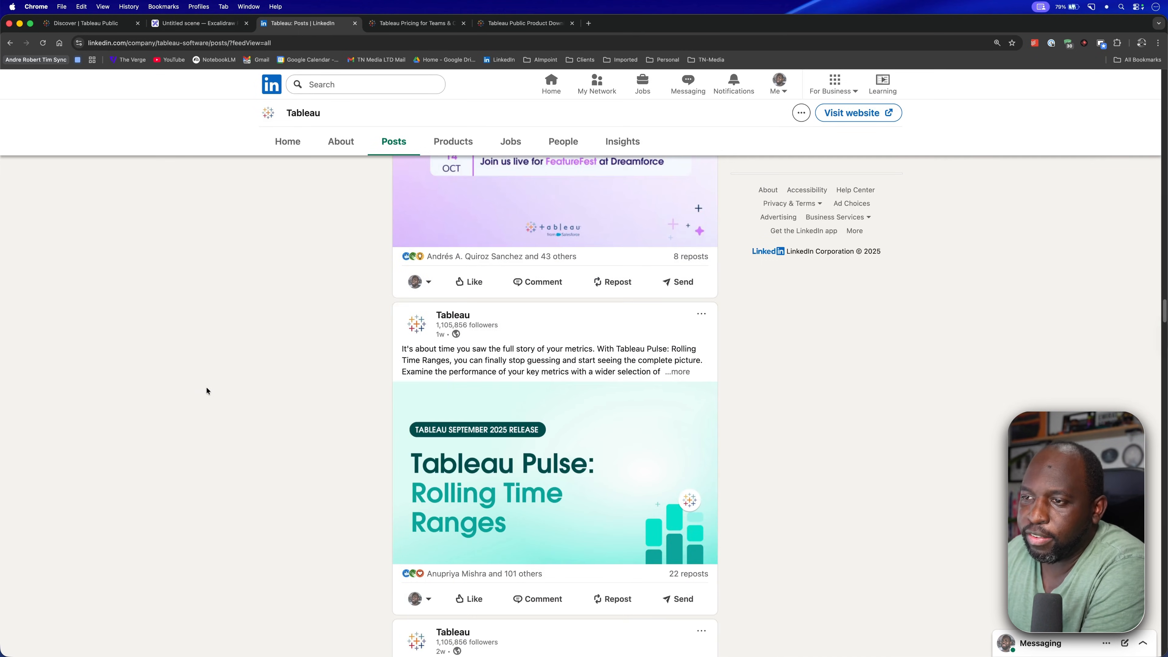
scroll(down, 3)
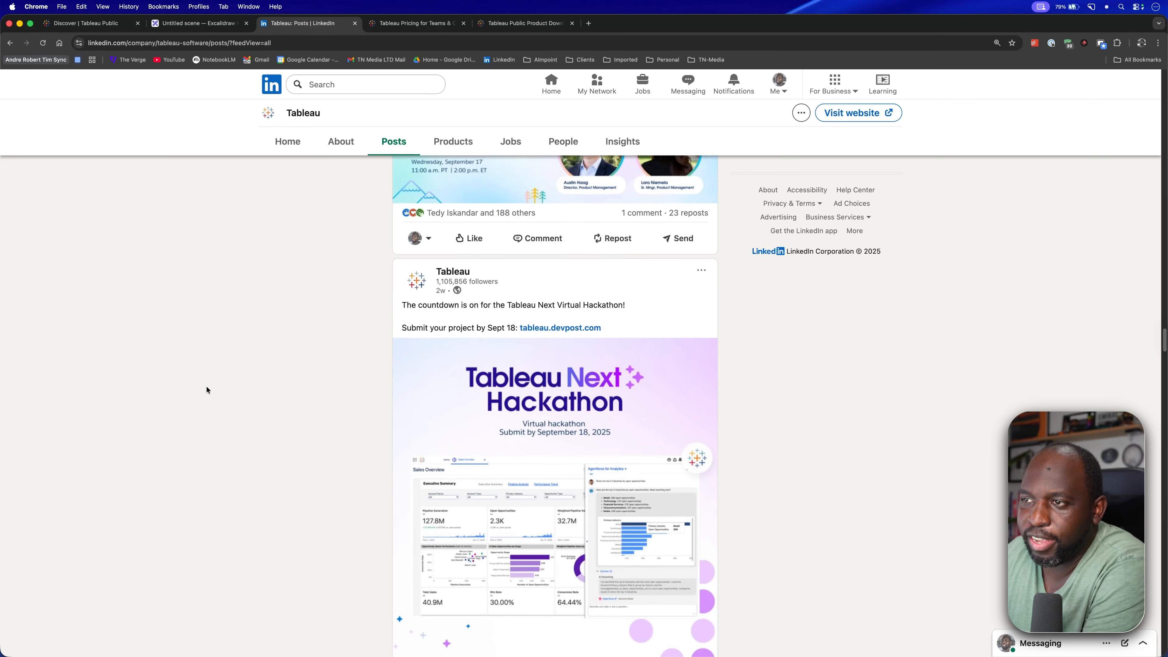
scroll(down, 3)
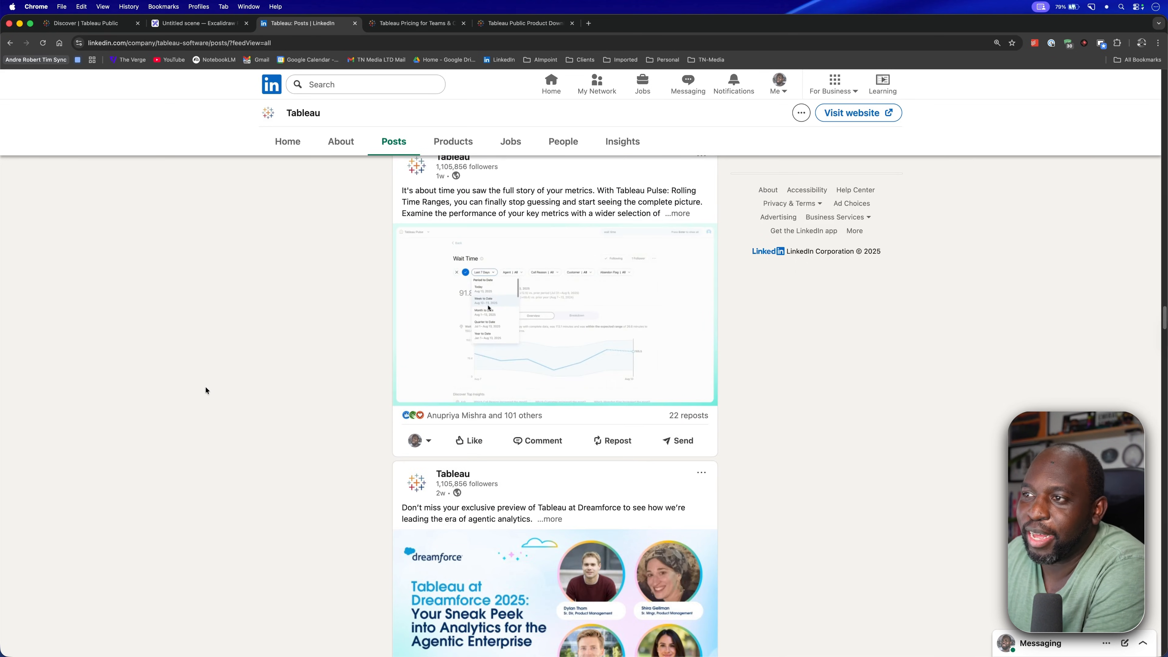
scroll(down, 3)
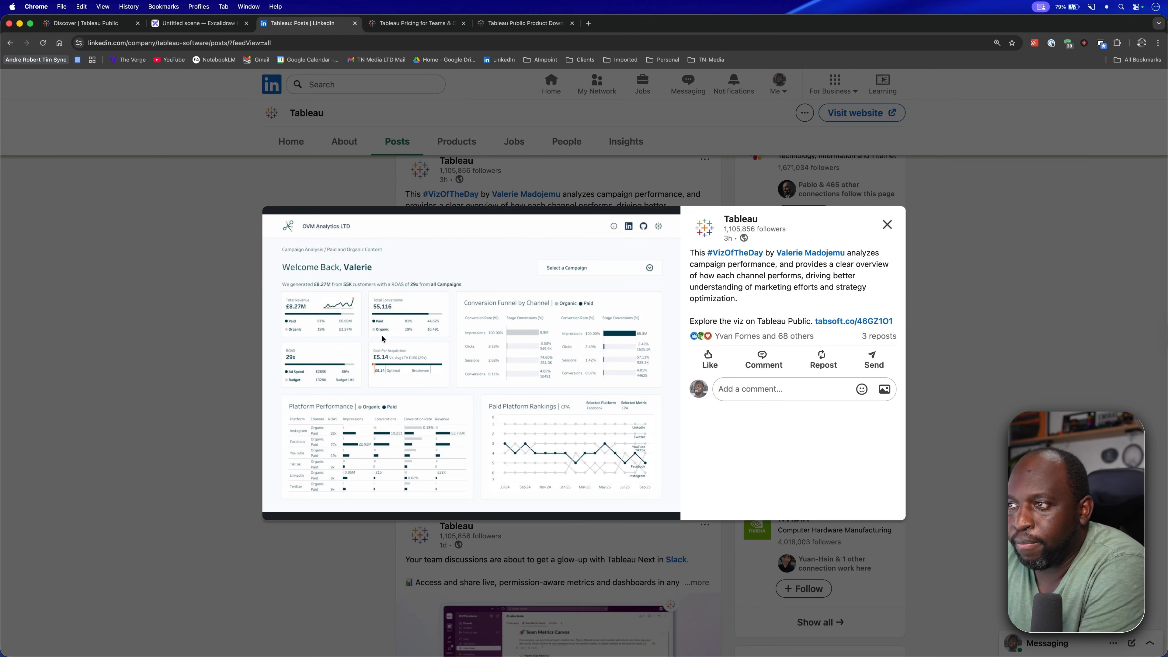
mouse_move(392, 375)
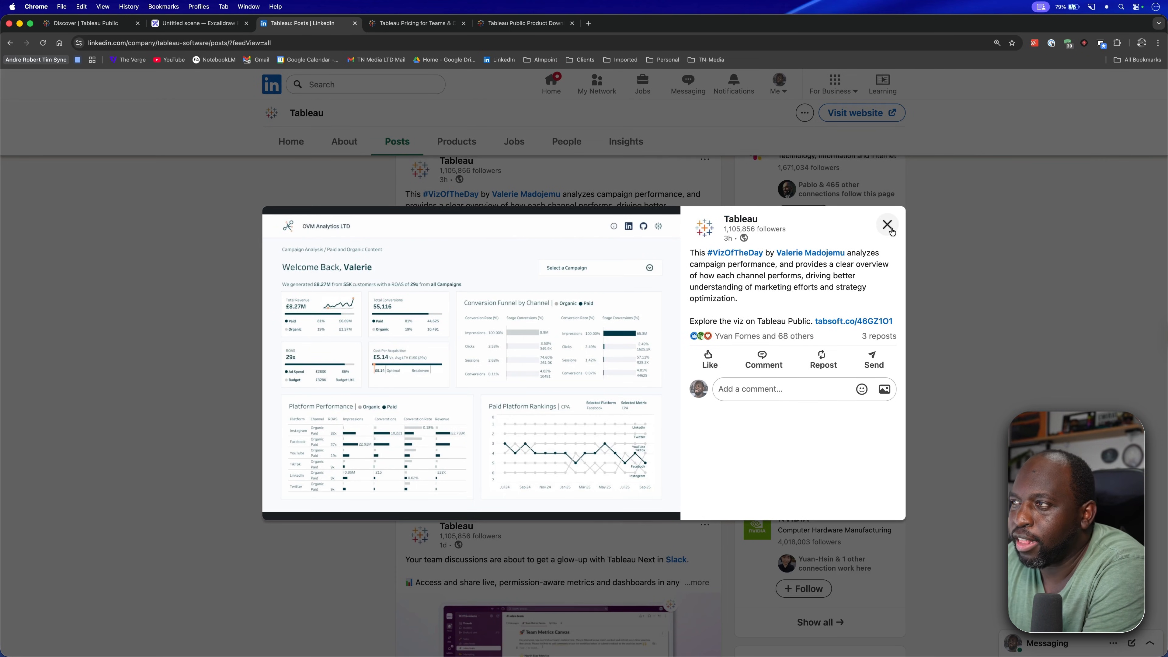
Step: Close the enlarged post and switch to the Tableau Public discover page
click(887, 225)
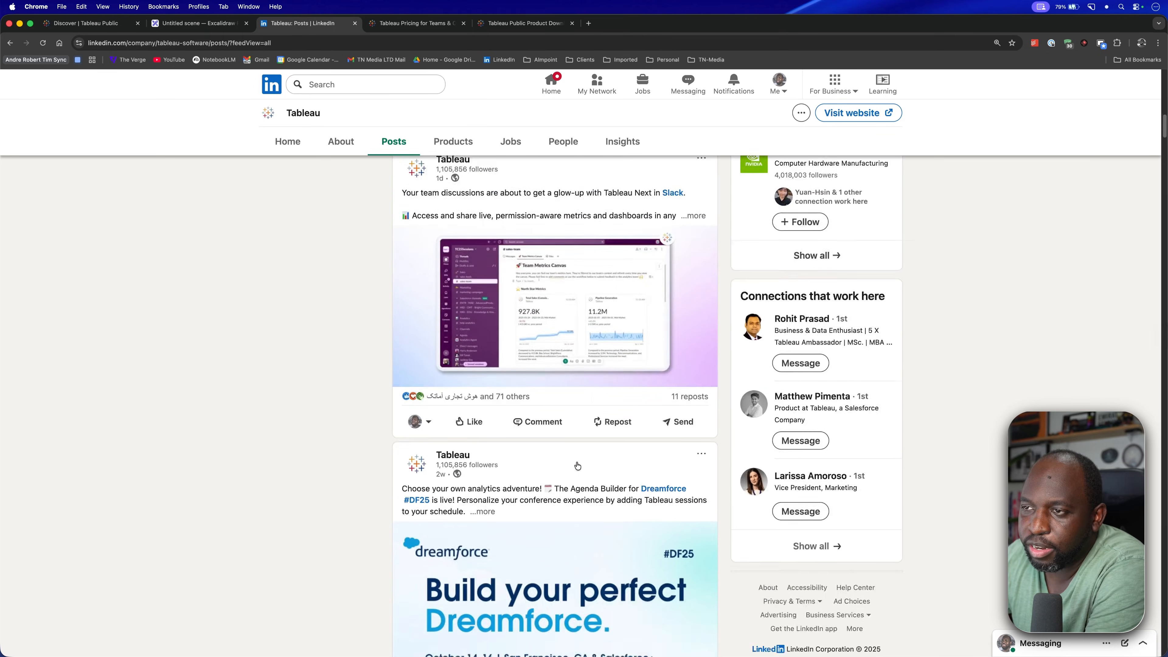
scroll(down, 3)
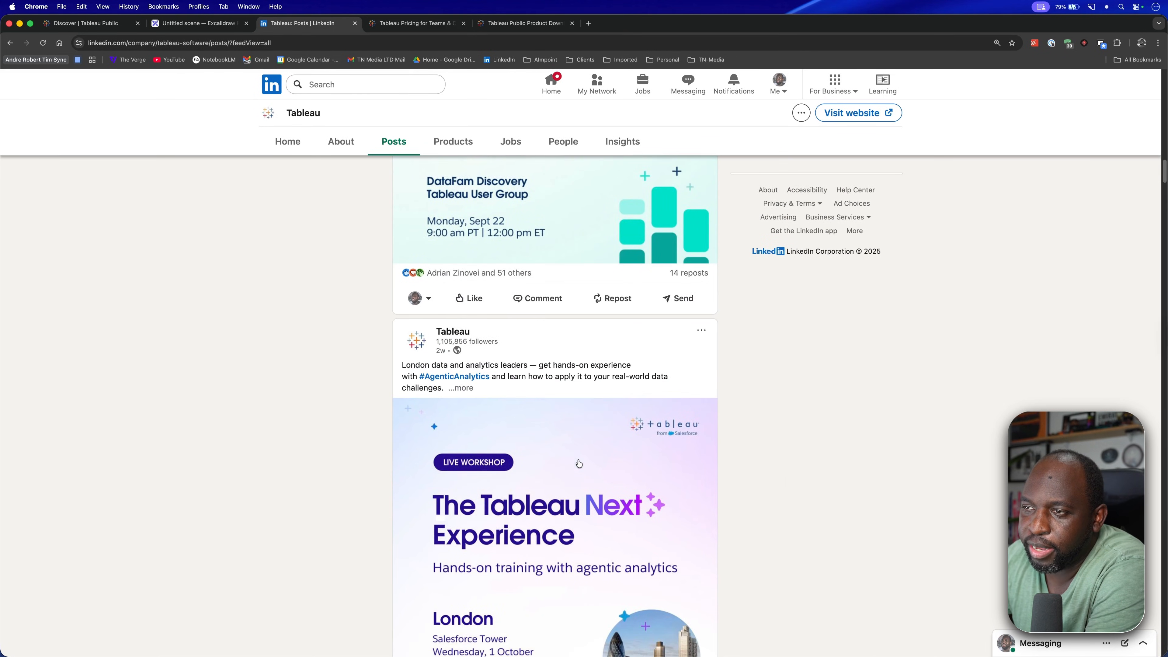
click(84, 23)
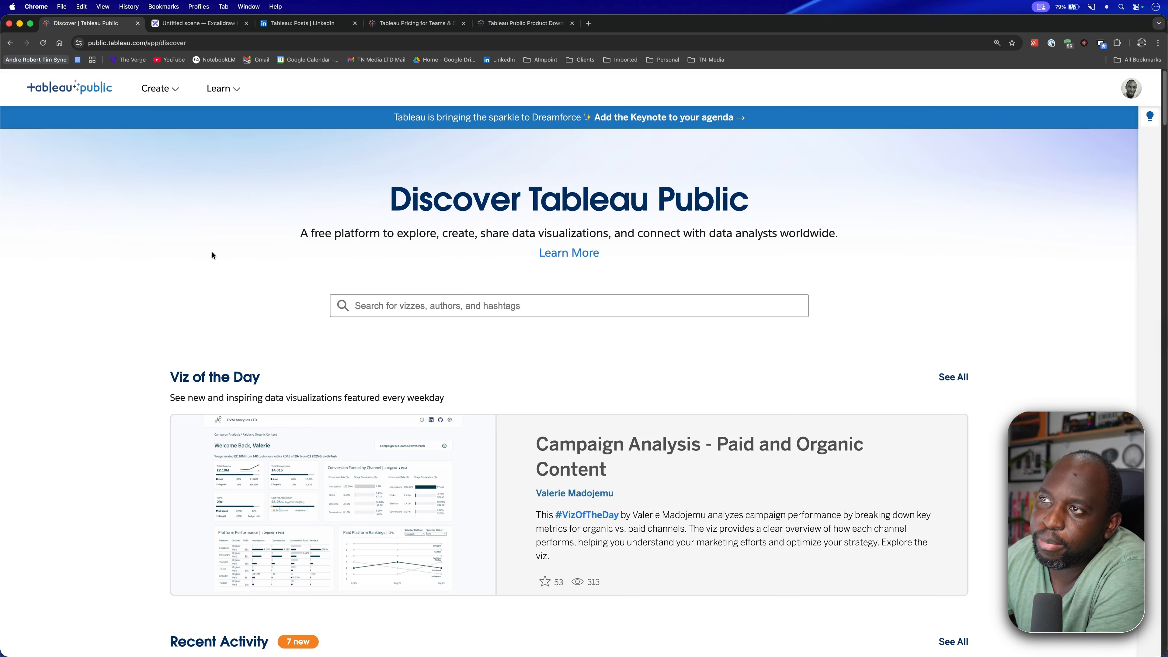
Step: Browse the Discover page gallery sections from Trending down to Social Impact
scroll(down, 3)
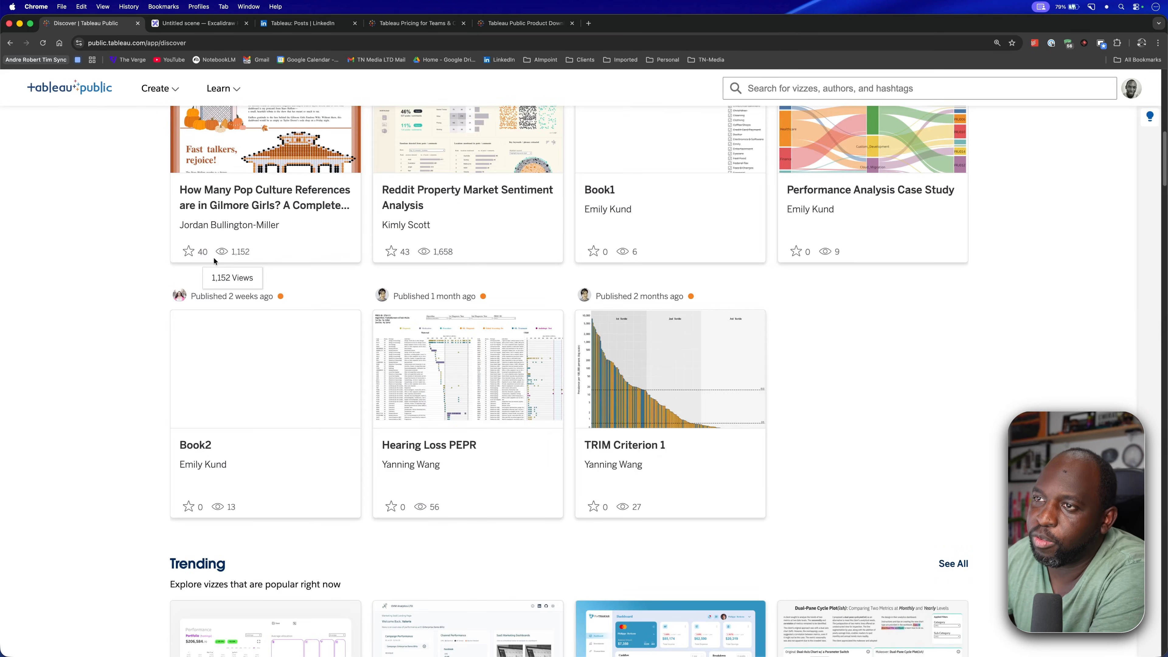
scroll(down, 3)
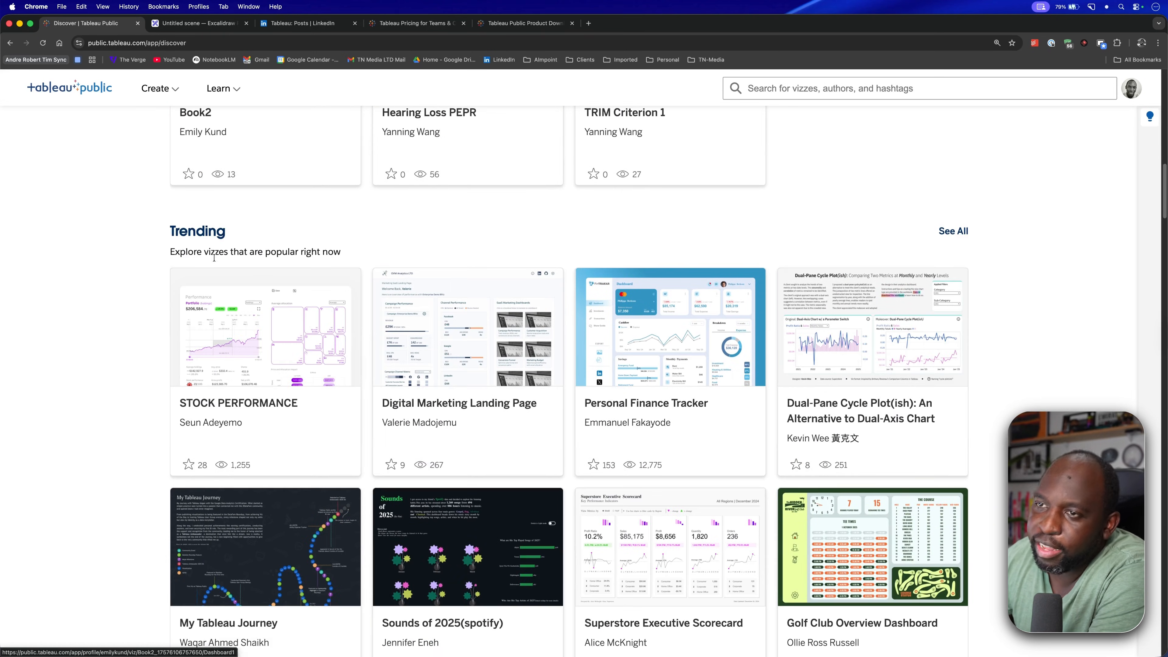
click(265, 325)
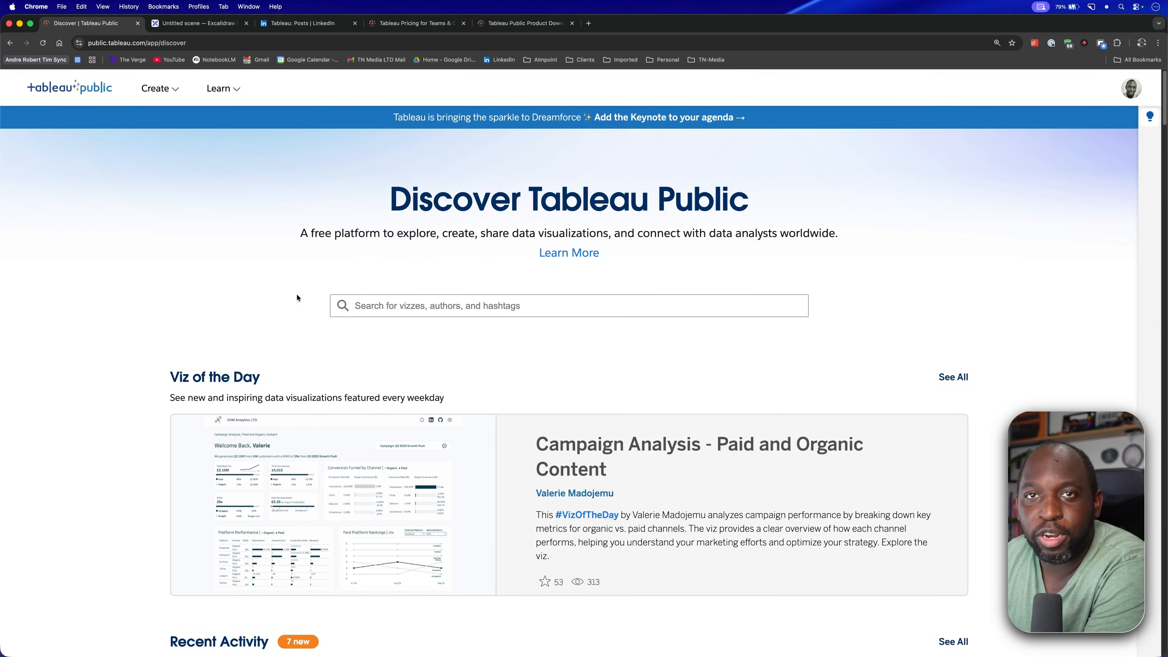
scroll(down, 3)
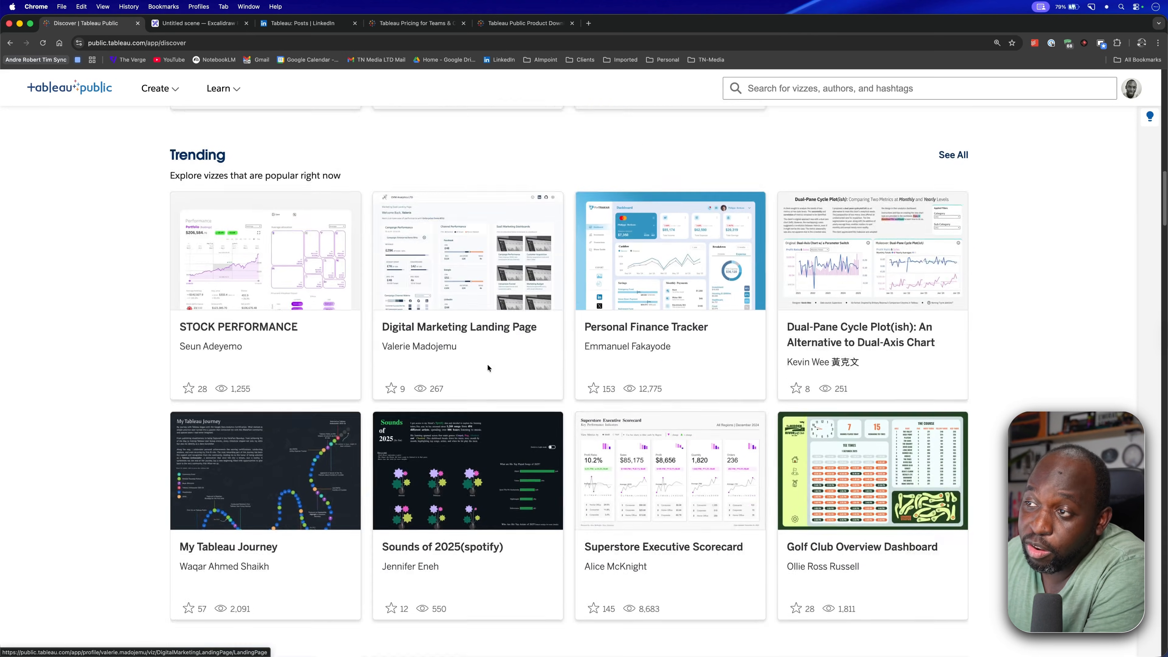
scroll(down, 3)
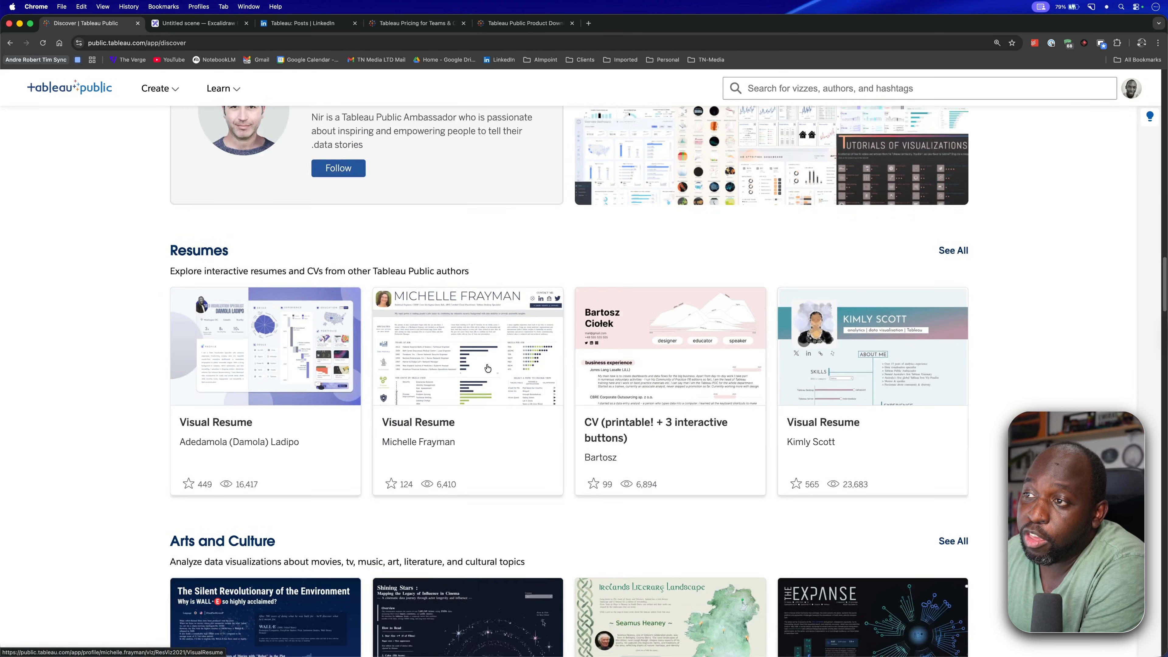
scroll(down, 3)
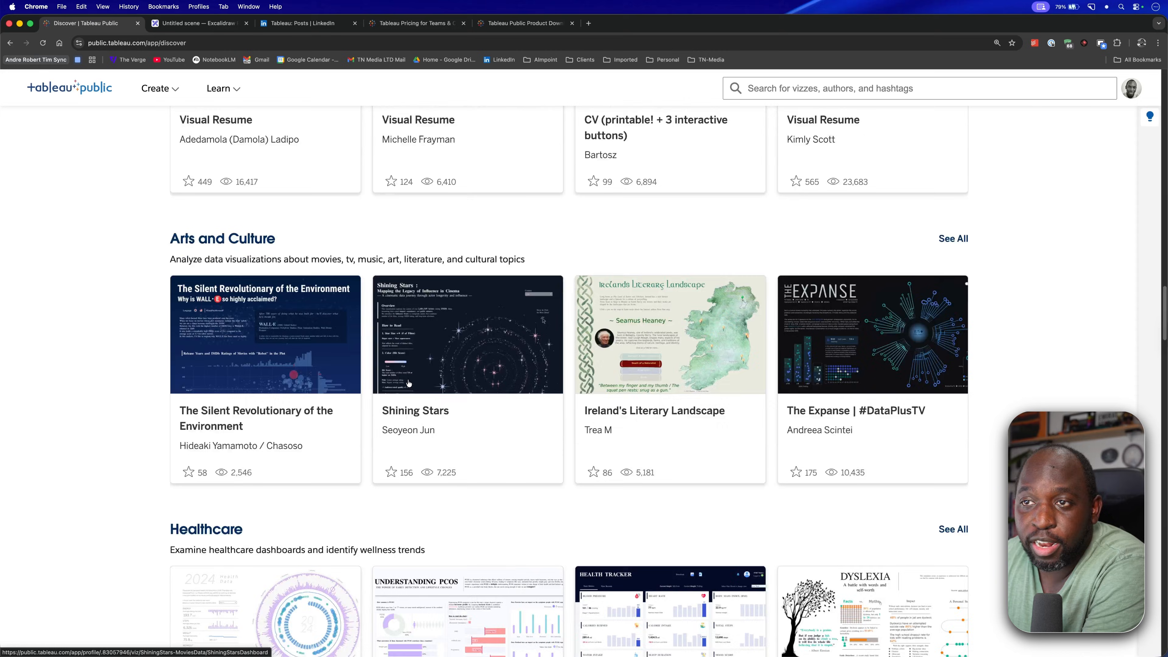
scroll(down, 3)
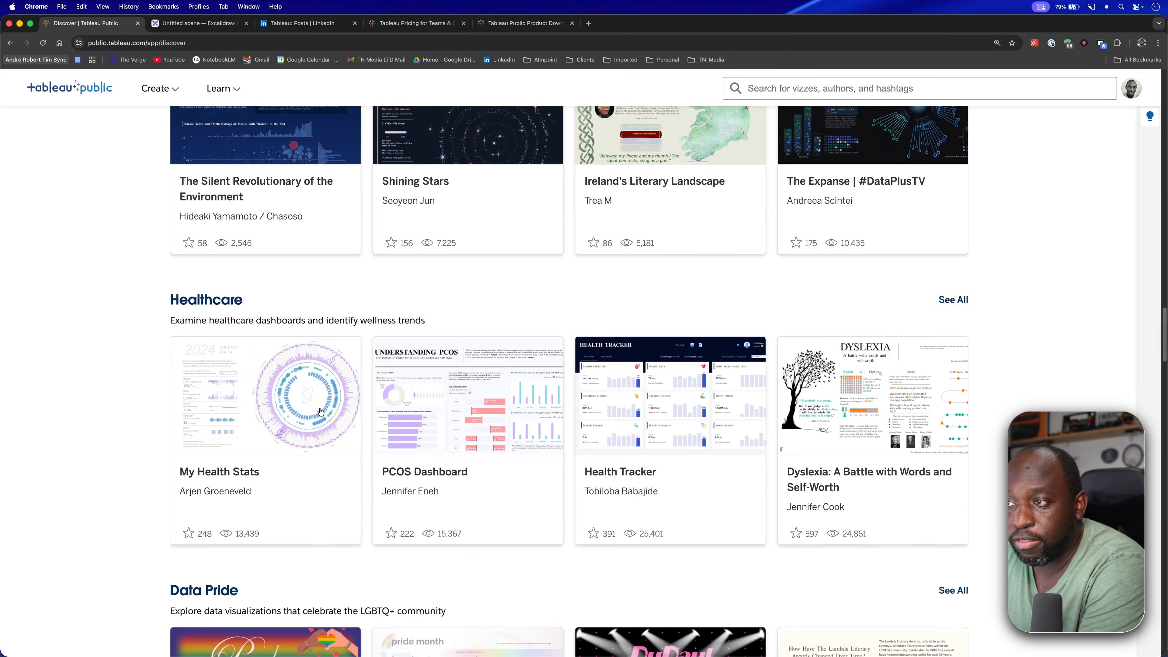
scroll(down, 3)
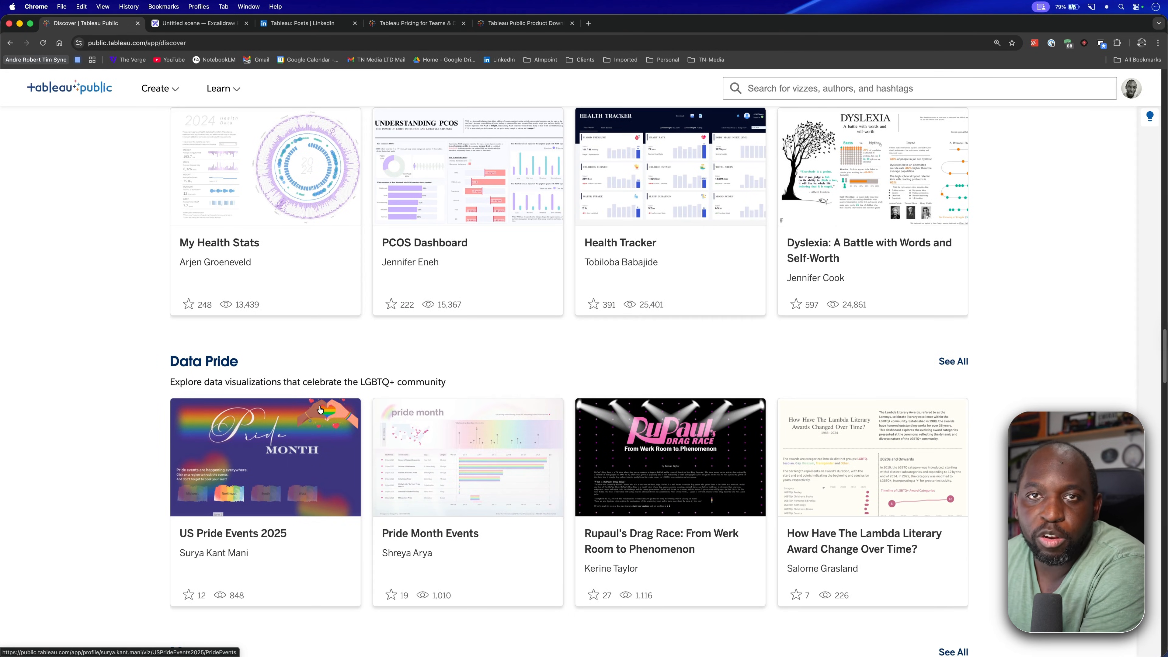
scroll(down, 3)
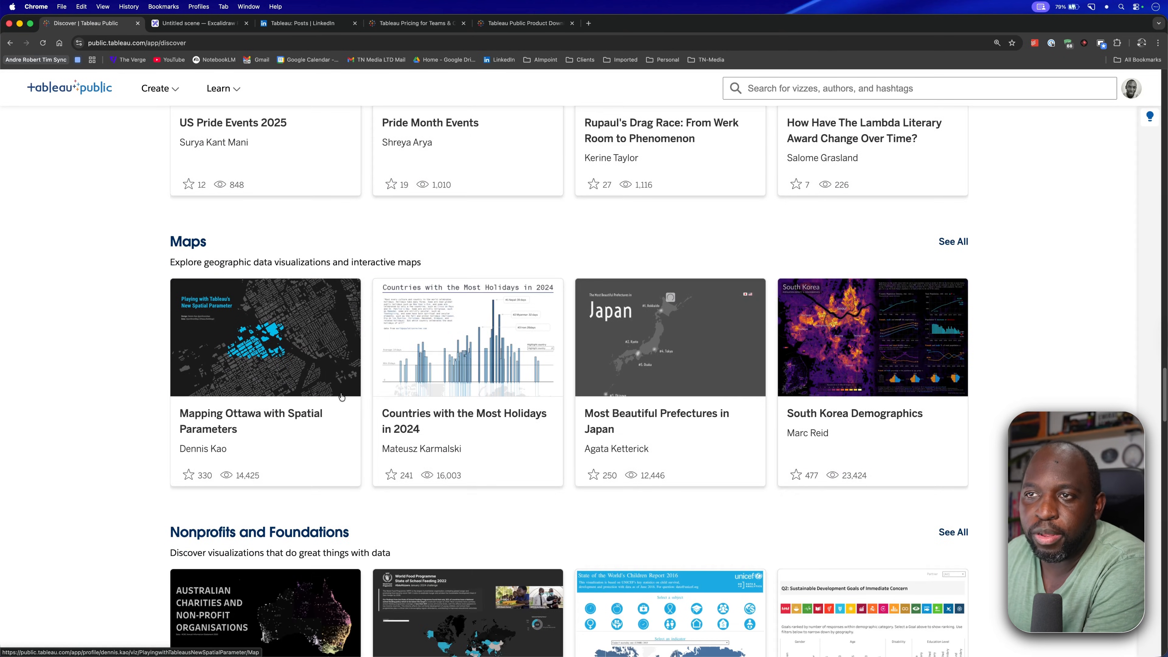
scroll(down, 3)
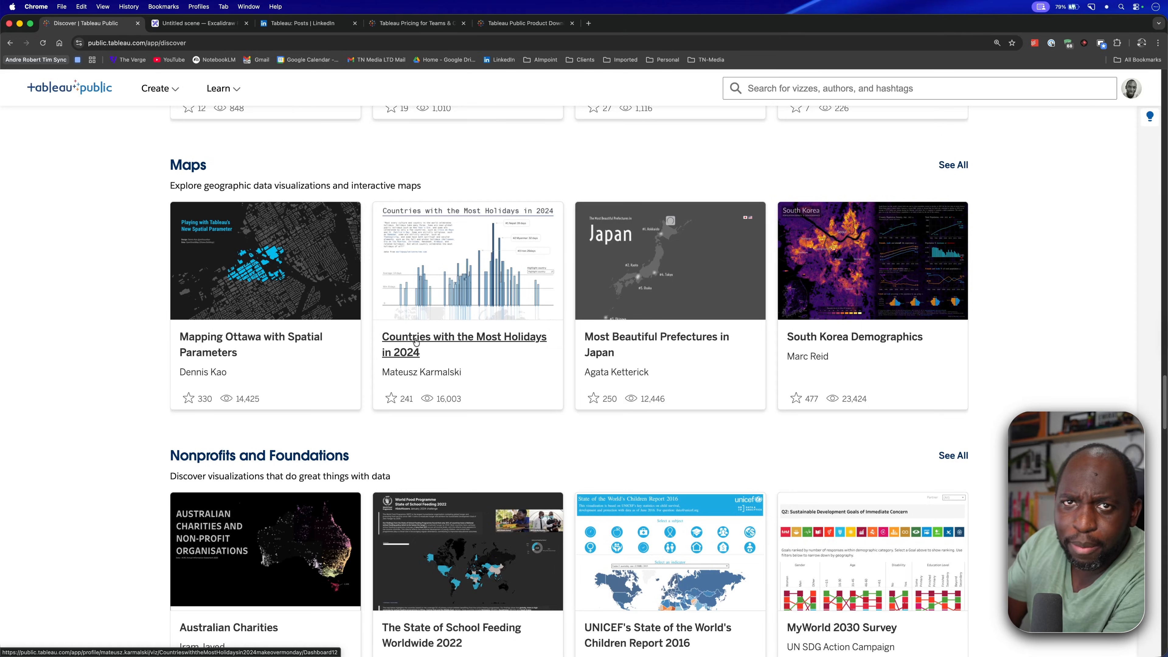
scroll(down, 3)
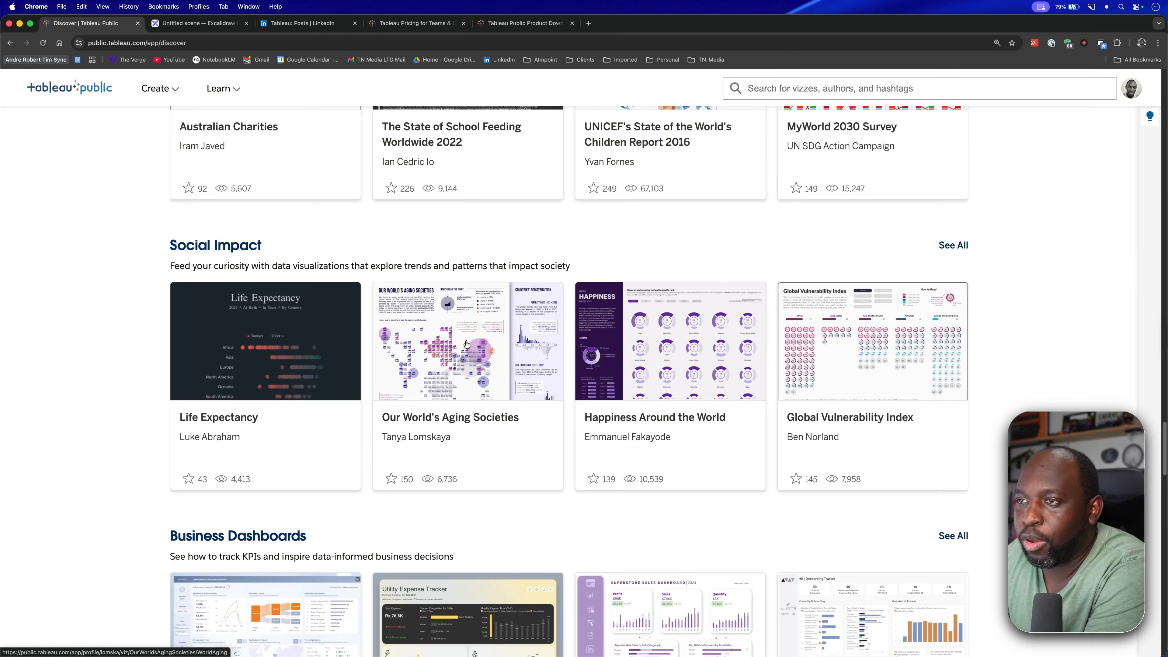
Step: Open the Our World's Aging Societies viz
click(467, 342)
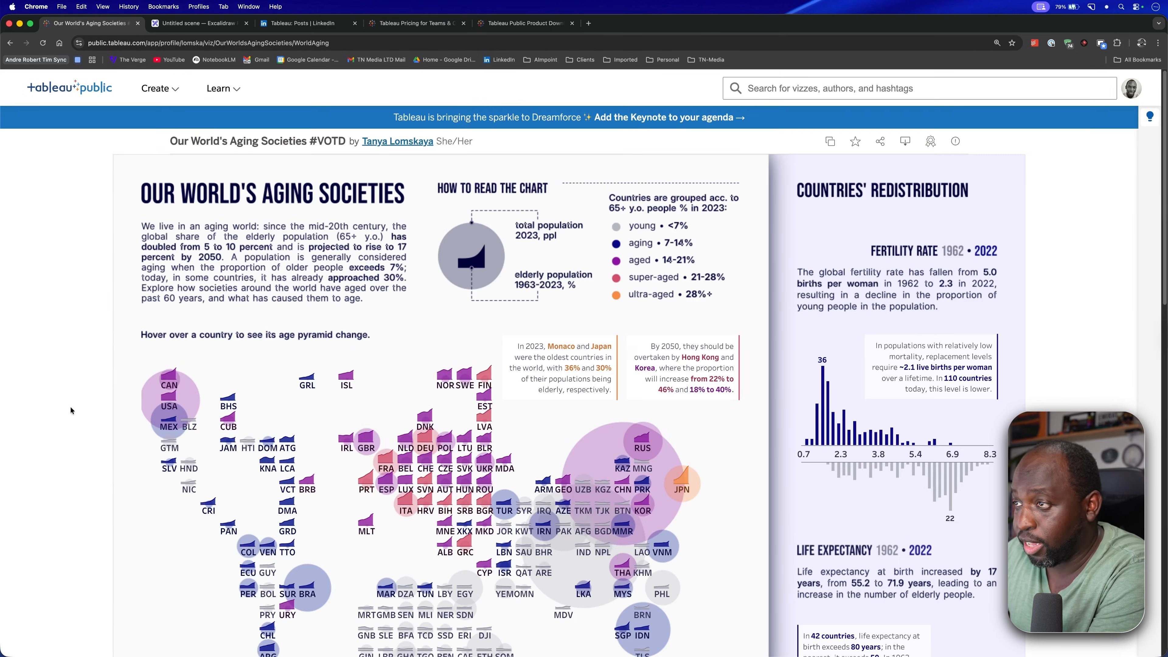
click(905, 141)
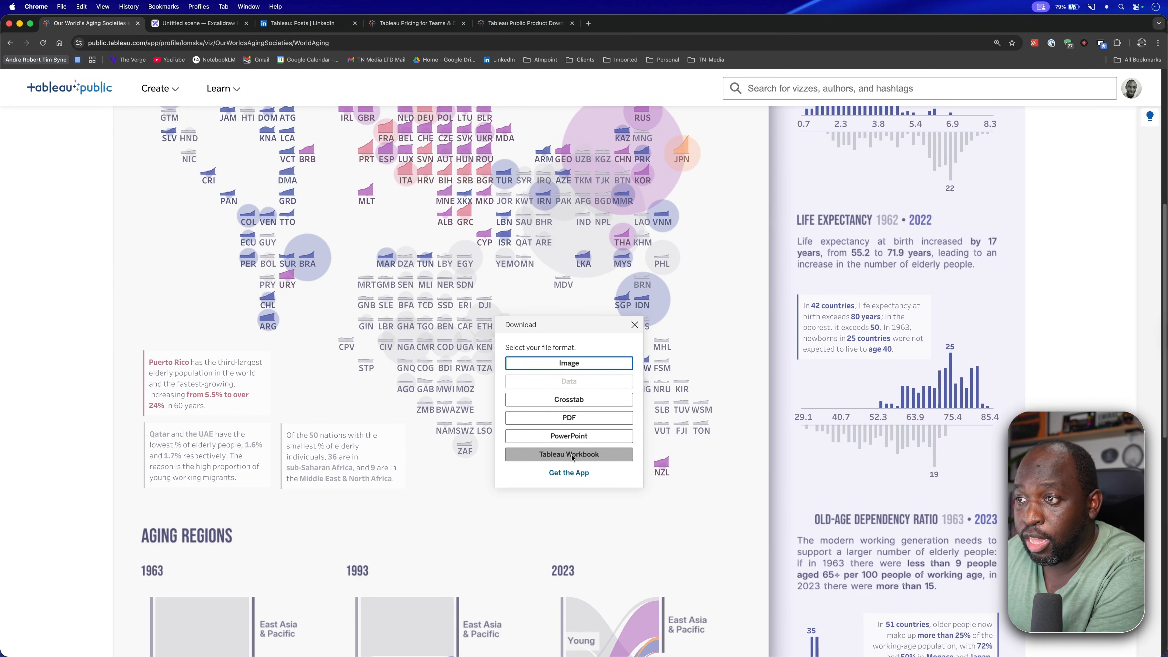
mouse_move(642, 379)
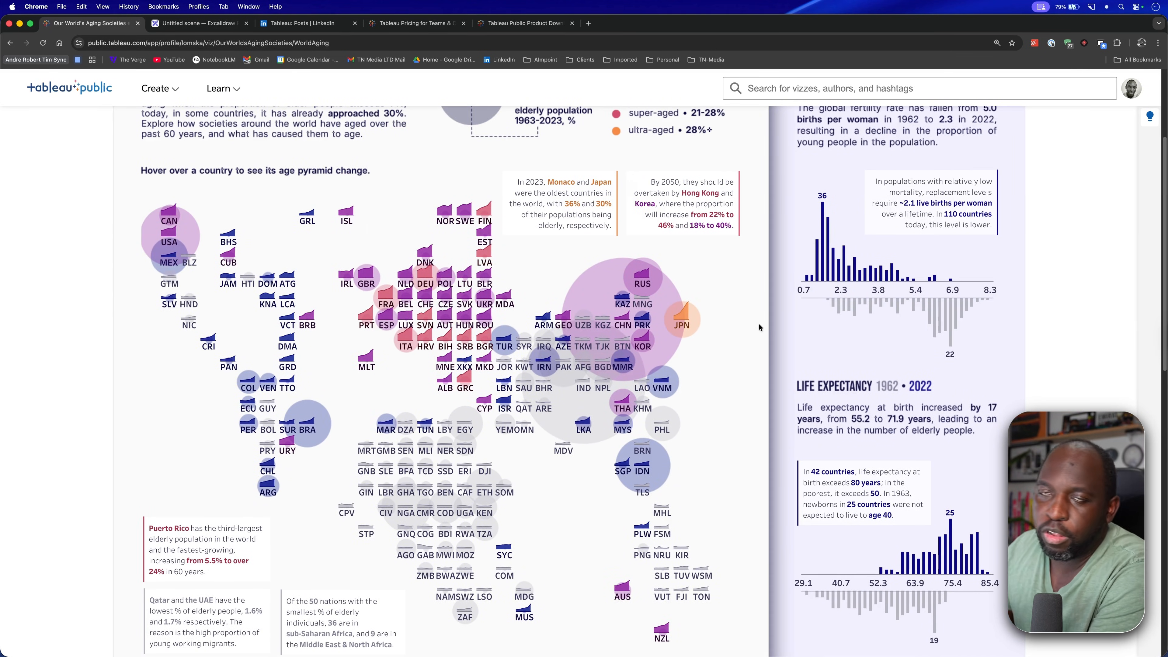
mouse_move(342, 265)
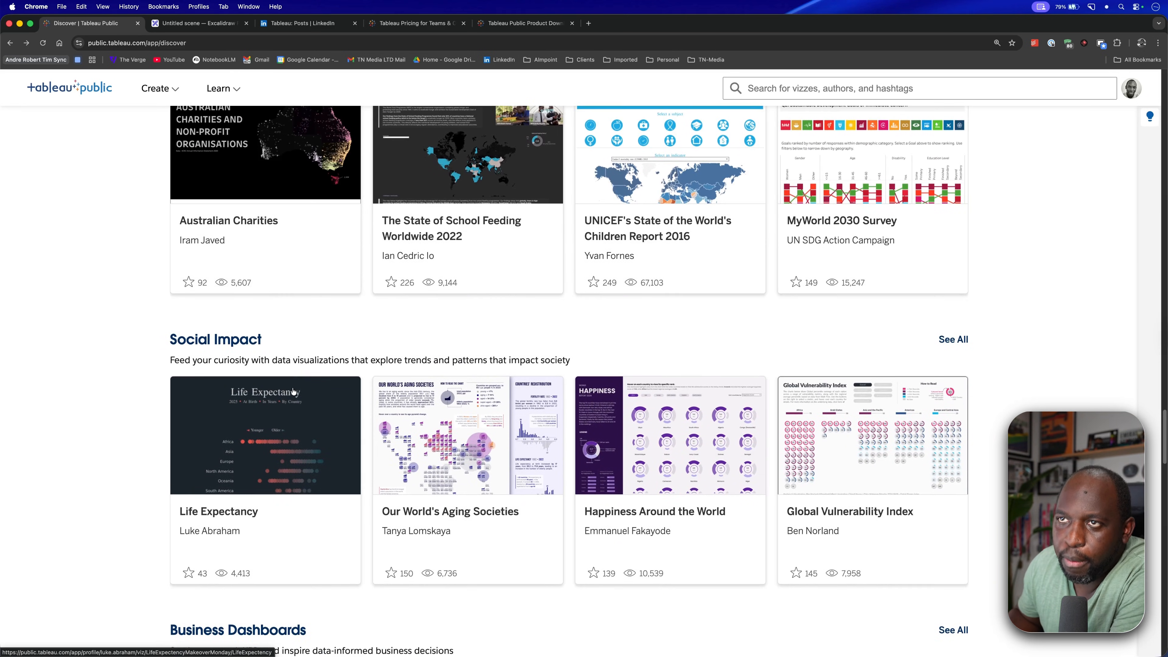
scroll(up, 3)
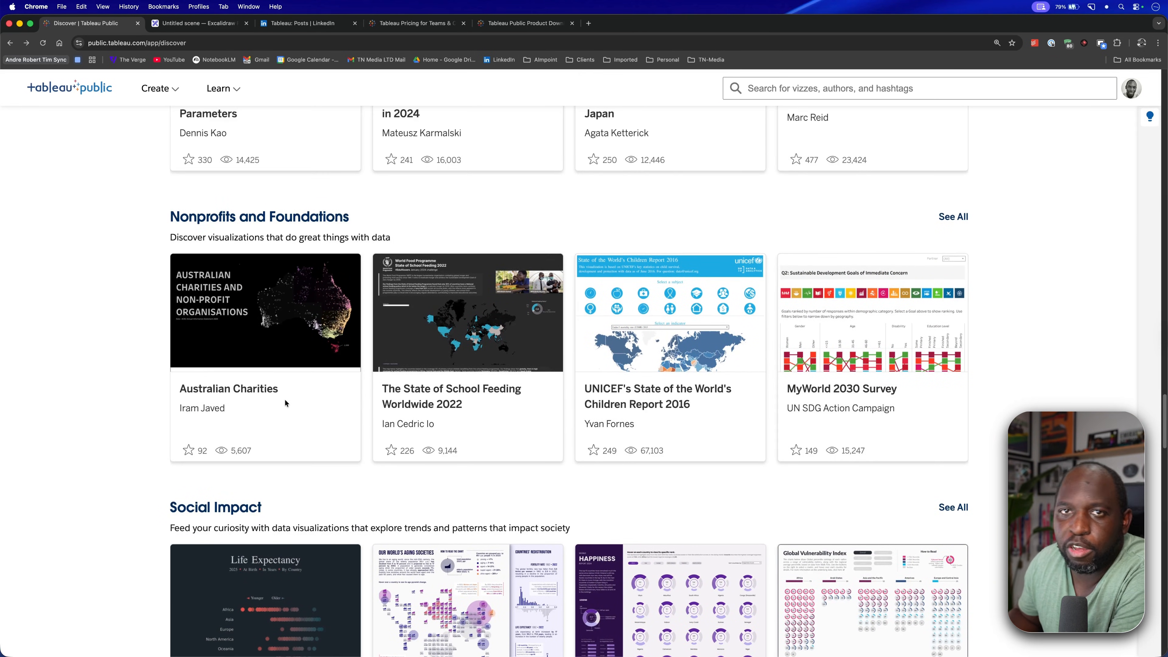
scroll(down, 3)
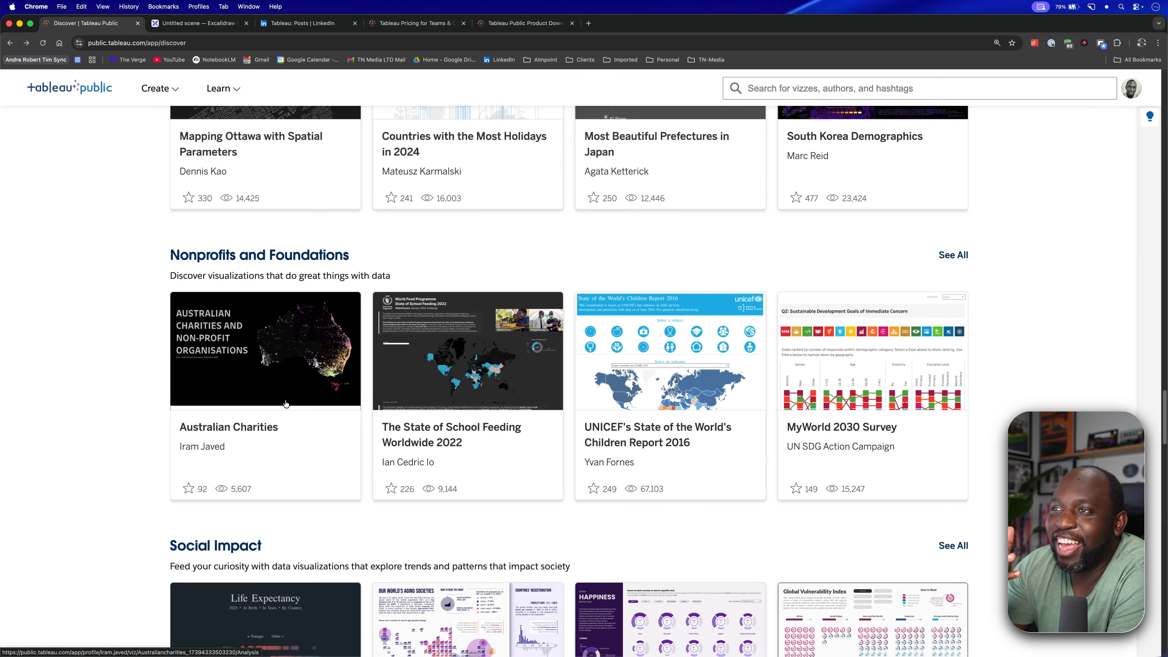
Step: Go to my own Tableau Public profile and browse its published visualizations
click(1131, 87)
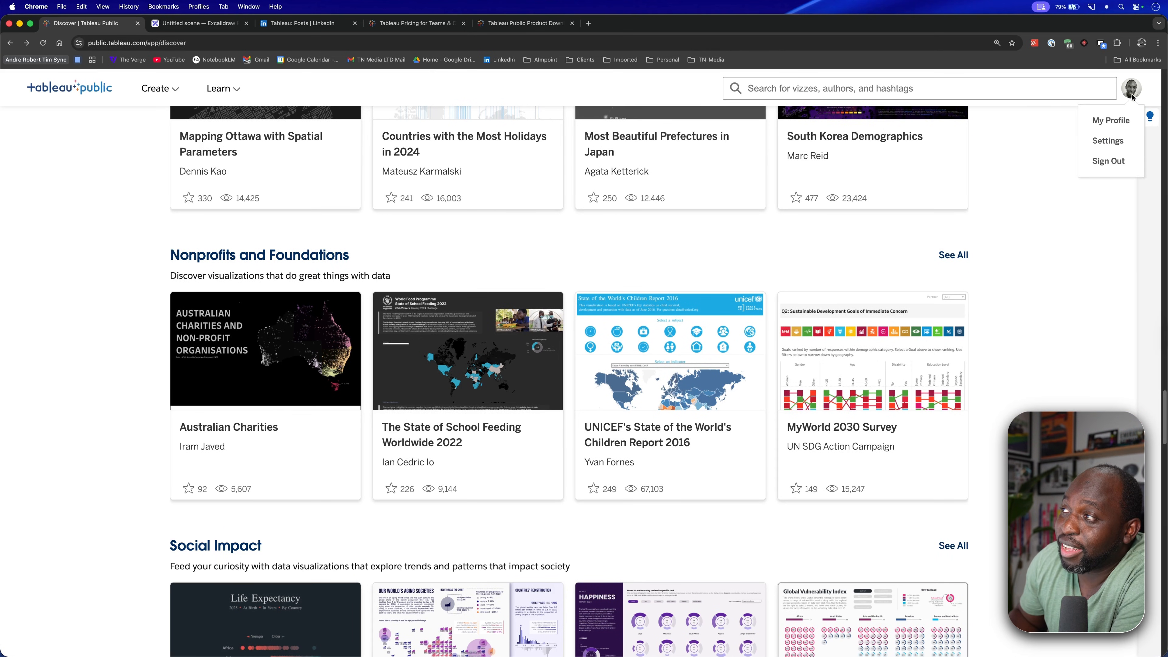
click(1109, 119)
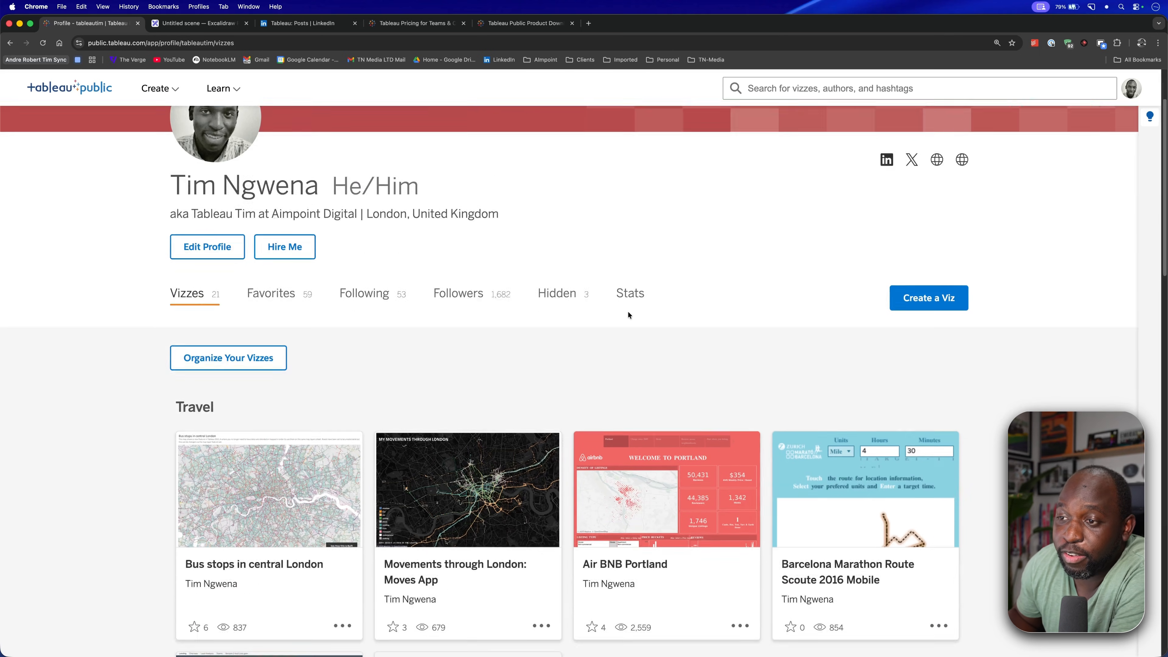
scroll(down, 3)
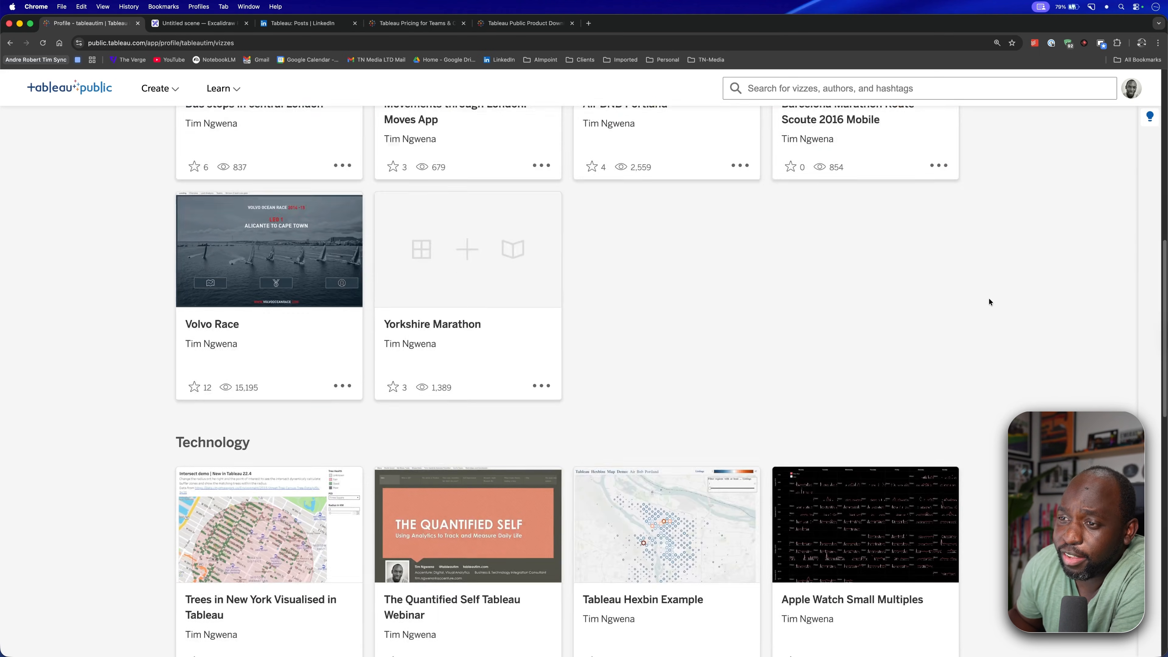
scroll(down, 3)
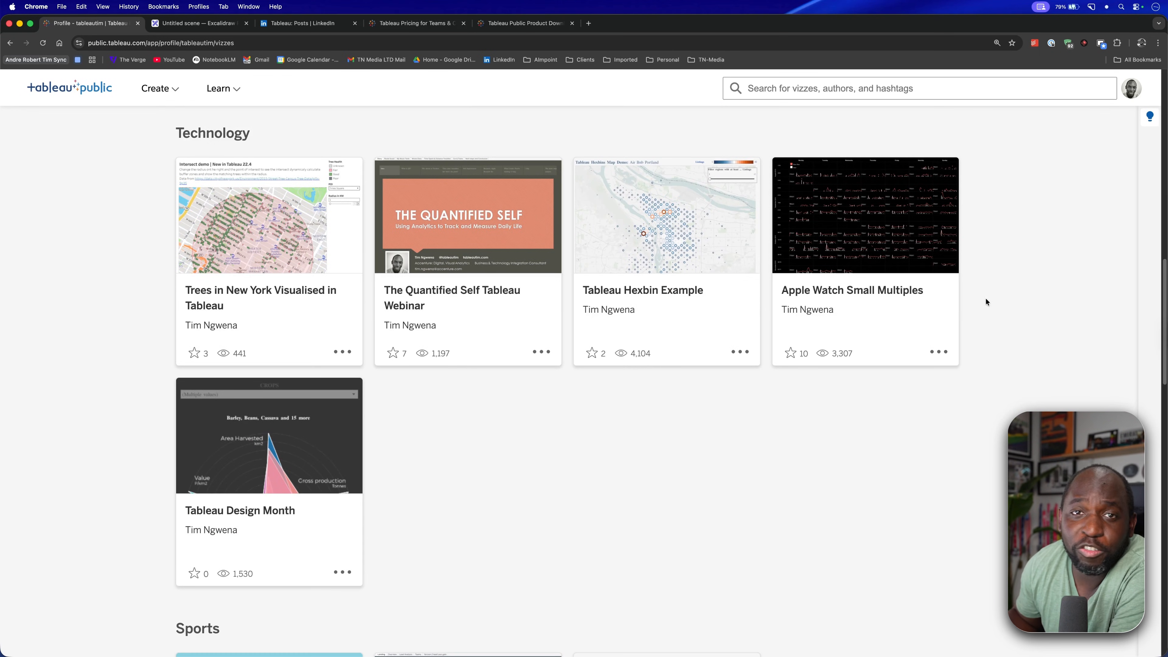
scroll(down, 3)
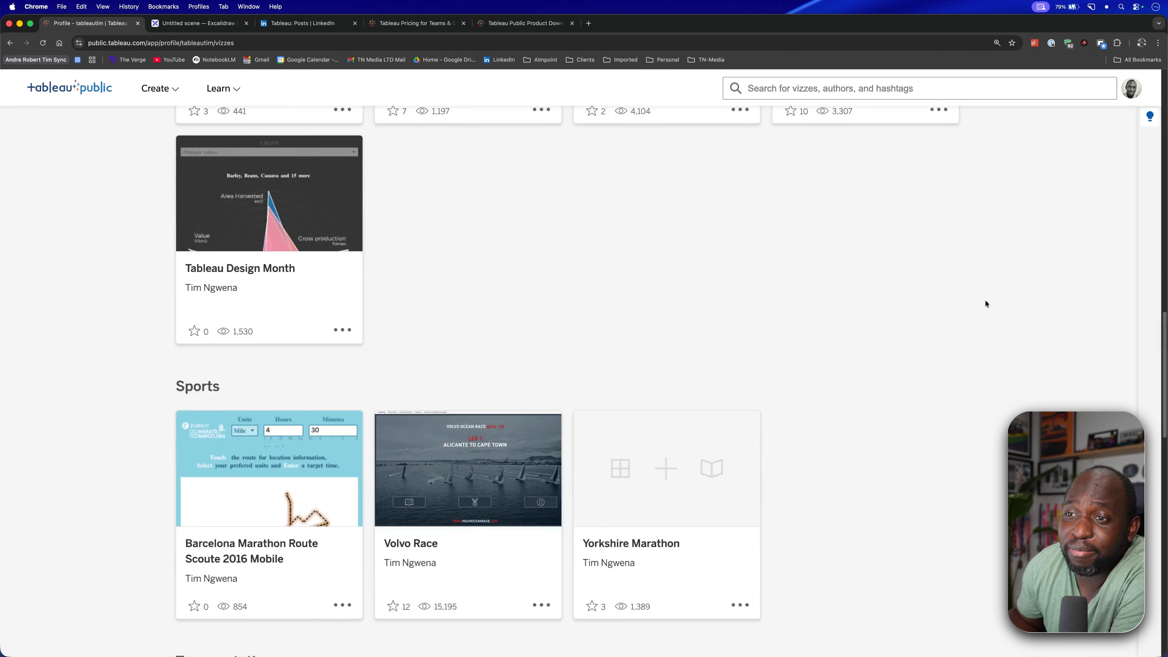
scroll(down, 3)
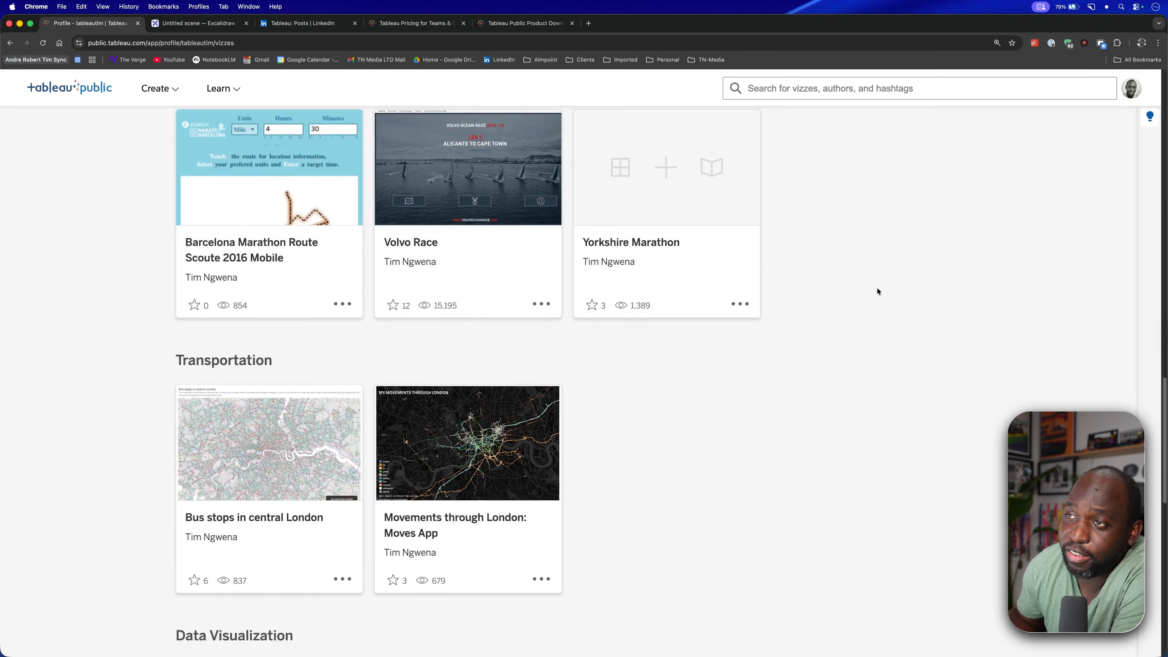
Step: Continue through the Sports, Transportation, Data Visualization and Other viz sections
scroll(down, 3)
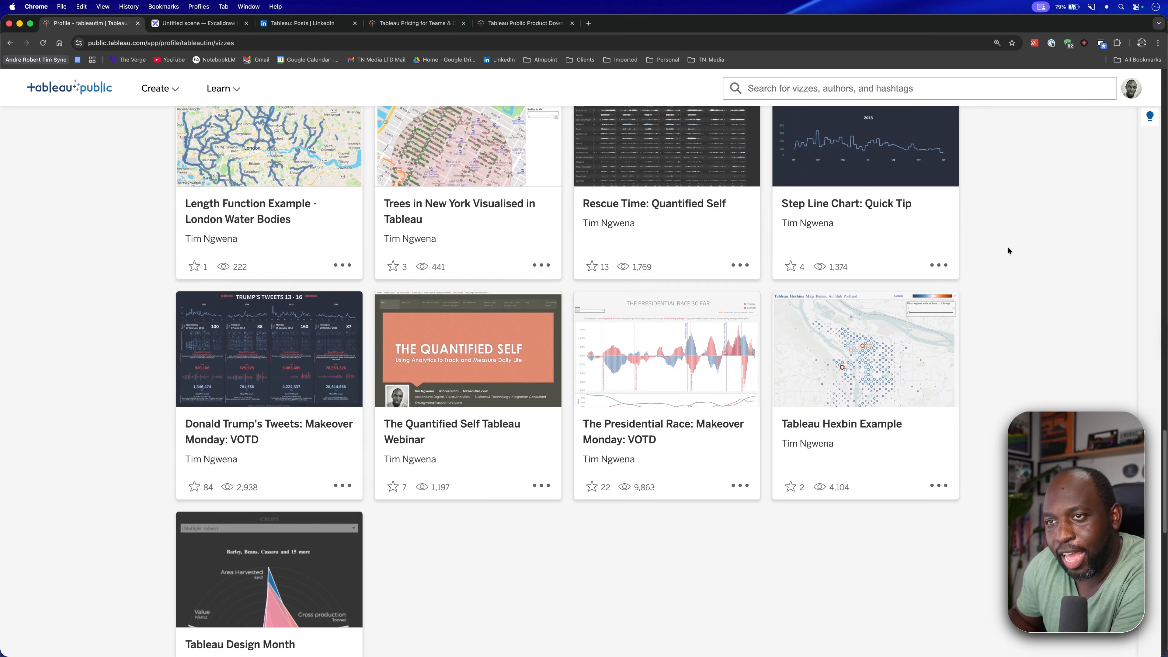
scroll(down, 3)
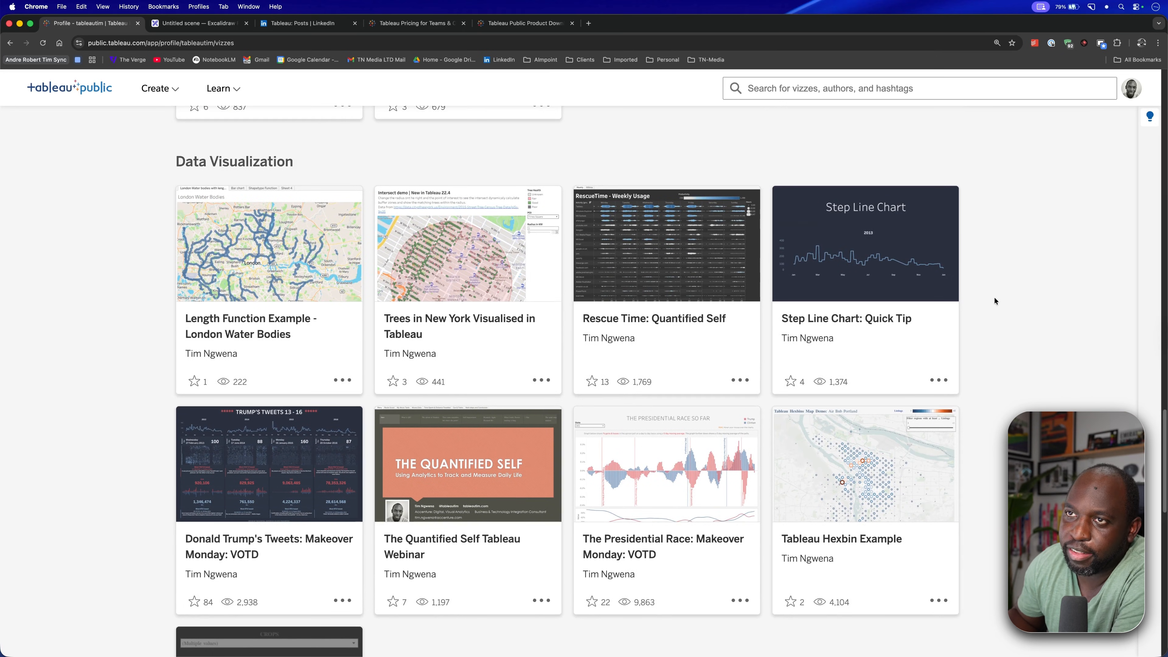
mouse_move(994, 303)
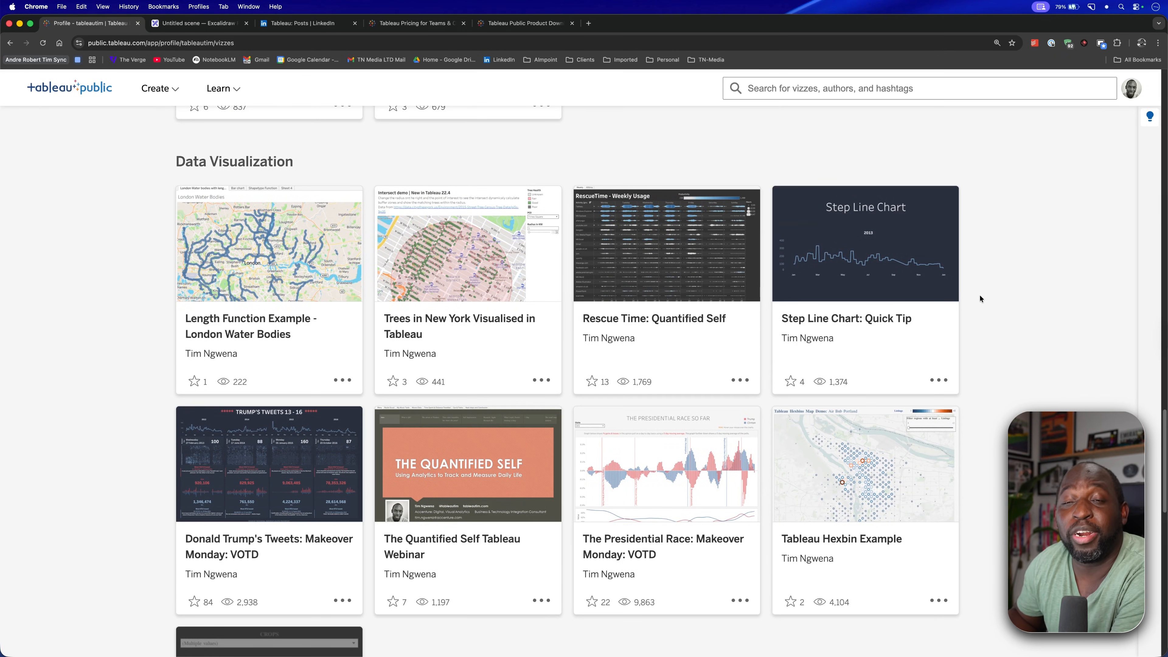
scroll(down, 3)
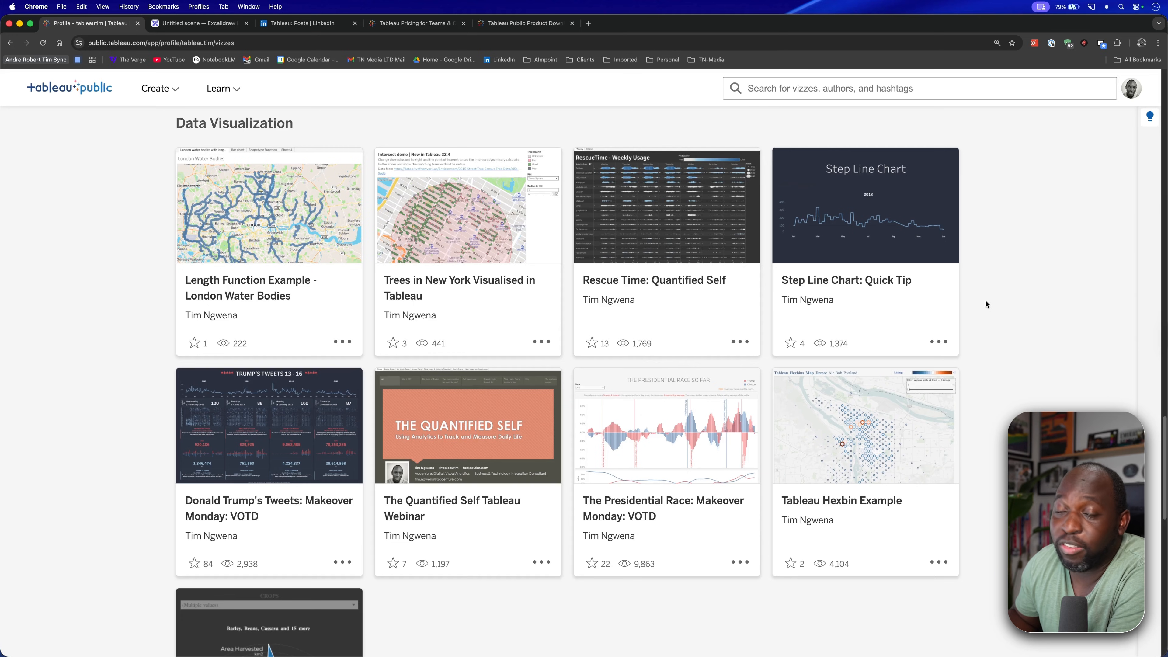
mouse_move(983, 324)
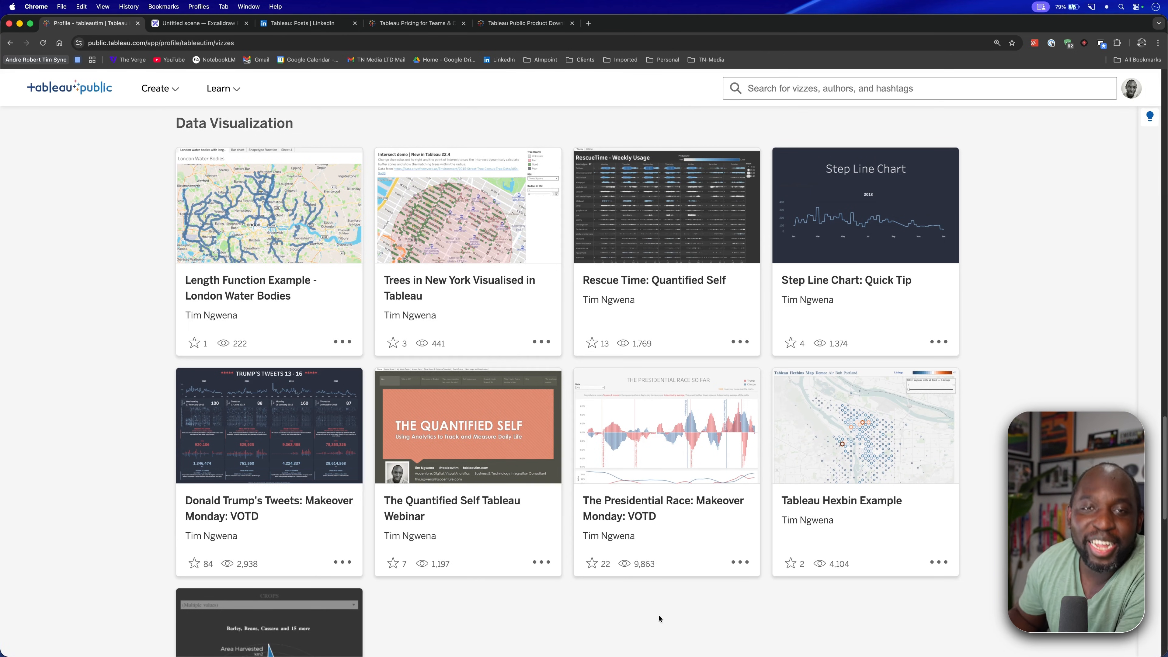
scroll(down, 3)
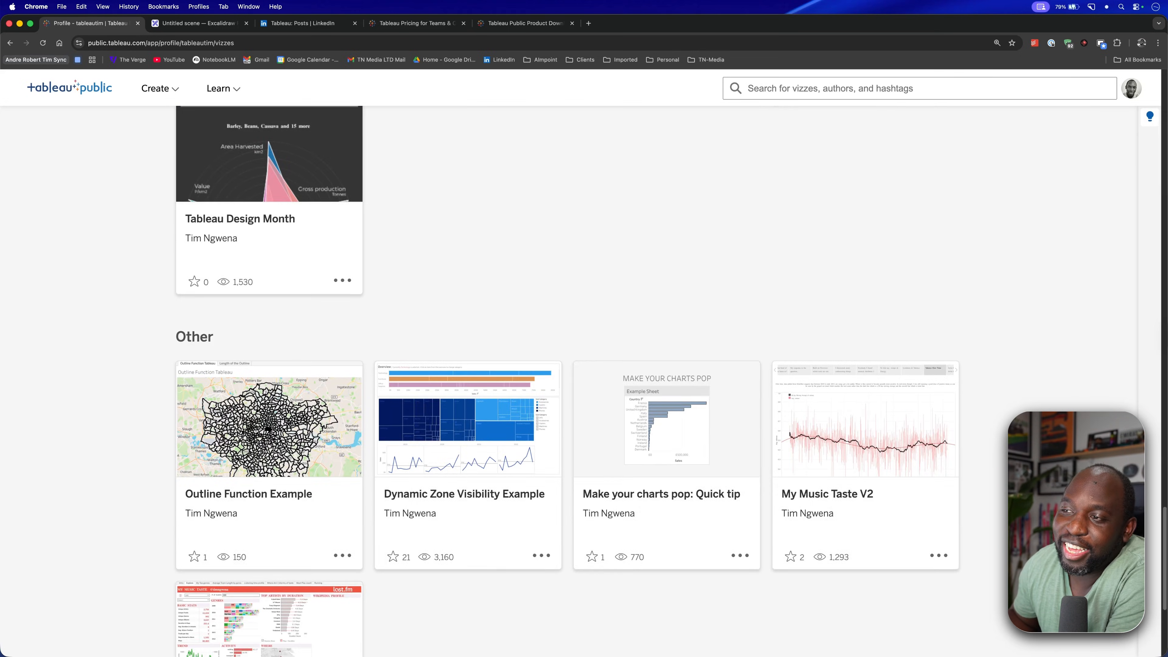
scroll(down, 3)
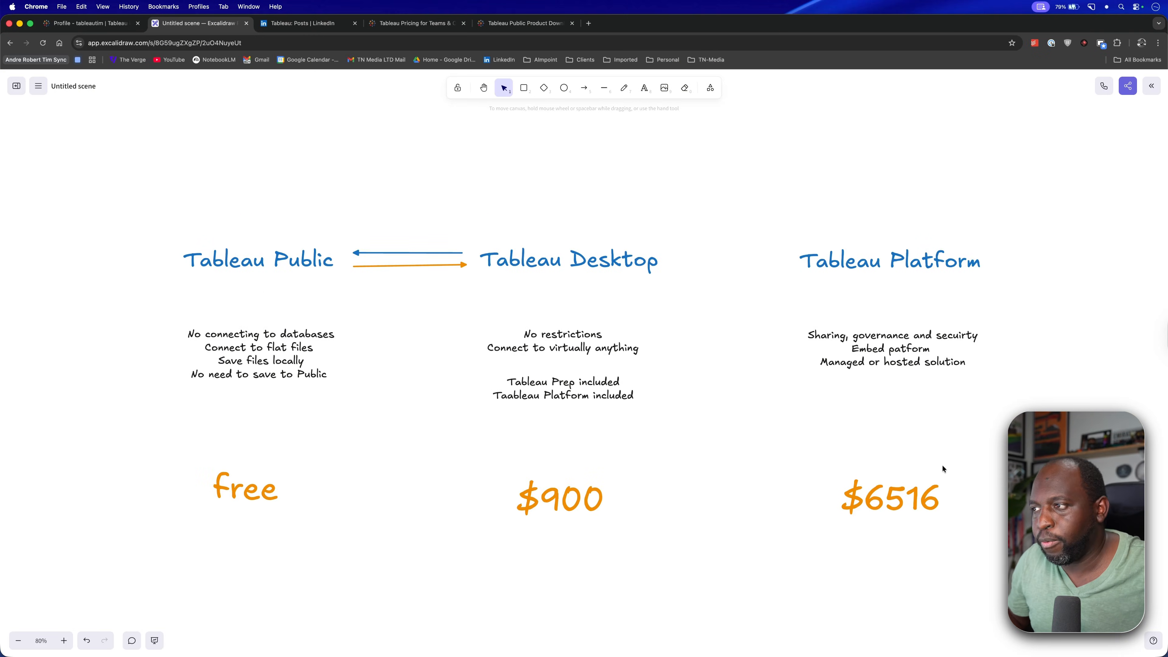
Step: Look over the price comparison: Tableau Public free, Desktop $900, Platform $6516
scroll(down, 3)
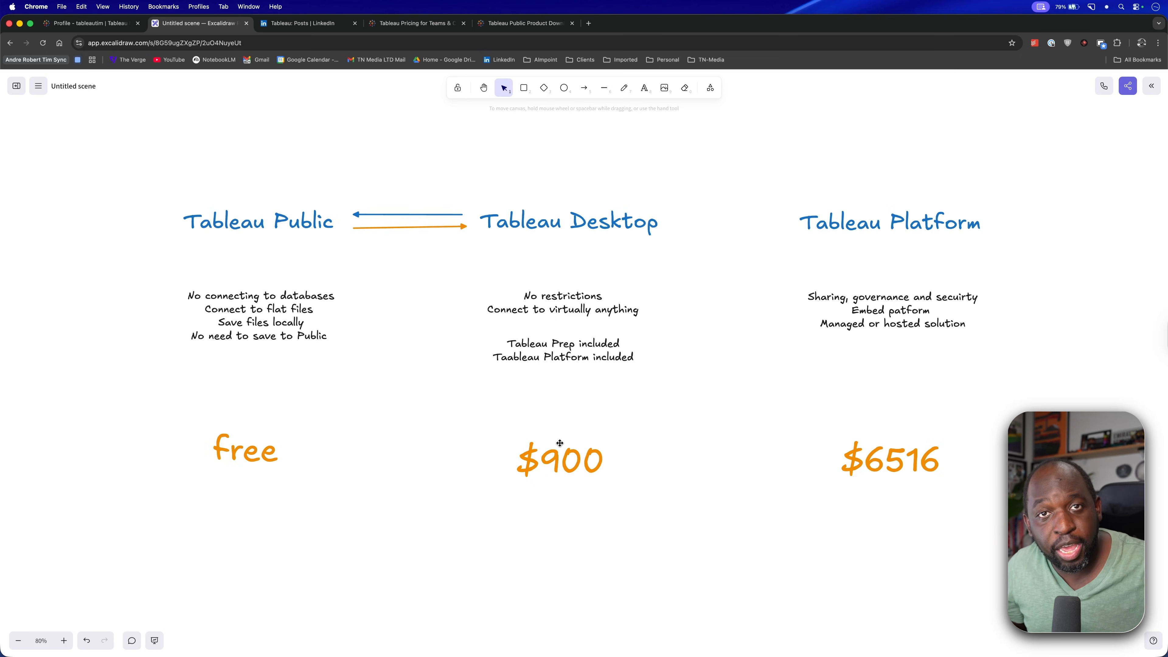
mouse_move(553, 480)
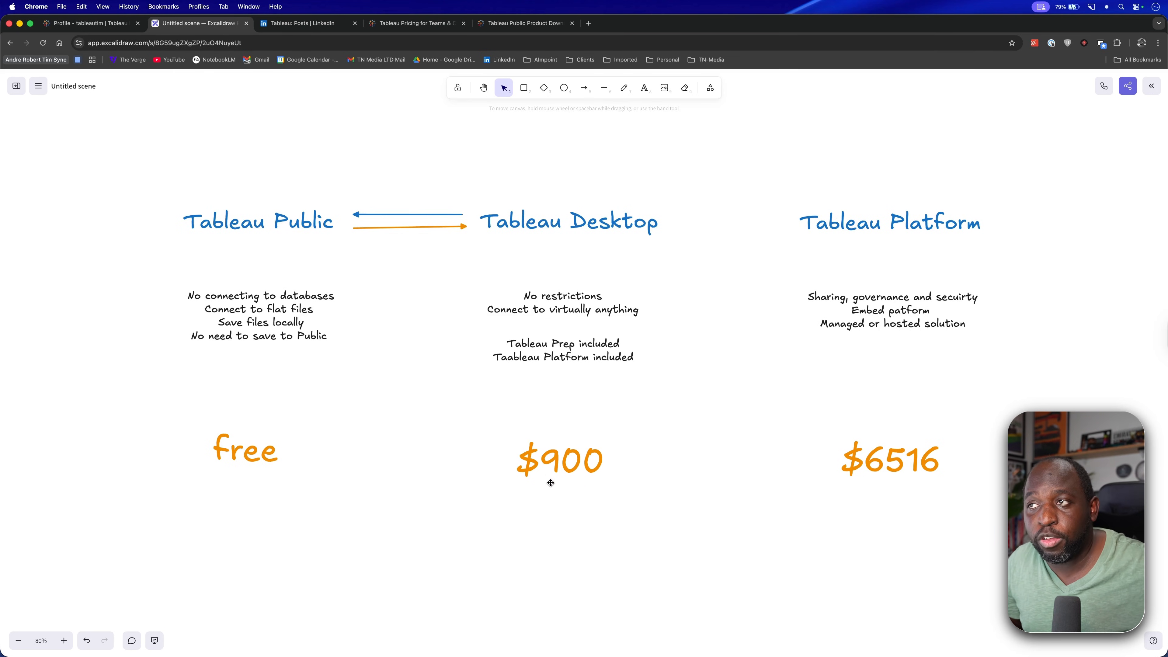
mouse_move(535, 495)
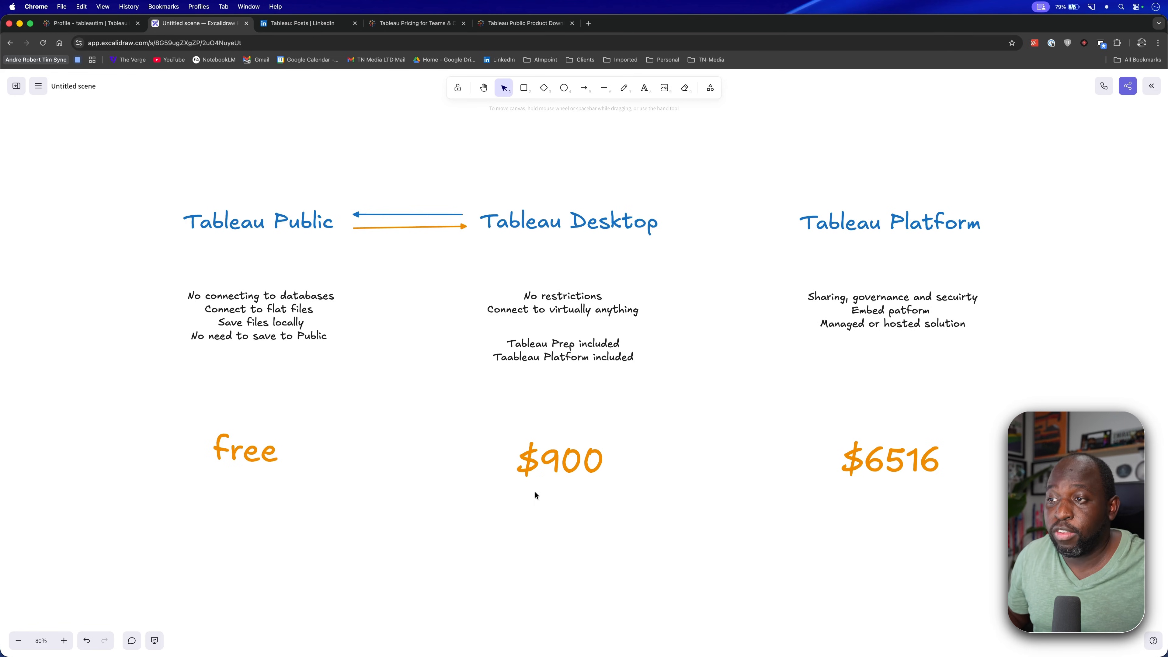
mouse_move(484, 482)
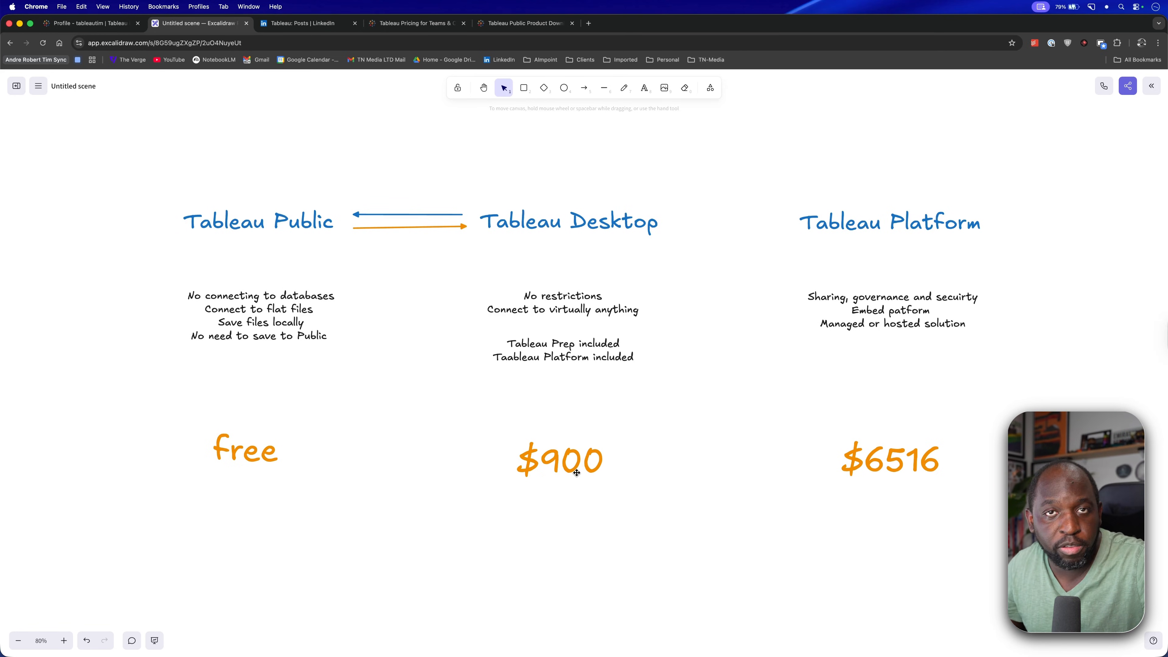
mouse_move(570, 471)
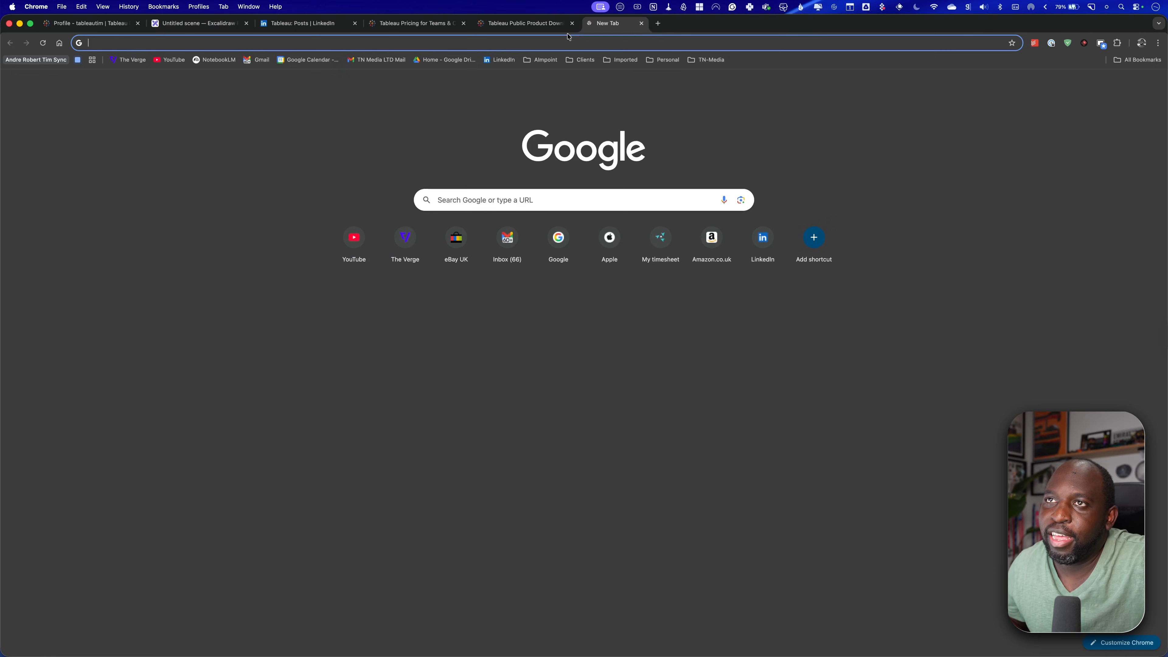
Step: Visit tableau.com and browse down the Tableau homepage
click(298, 43)
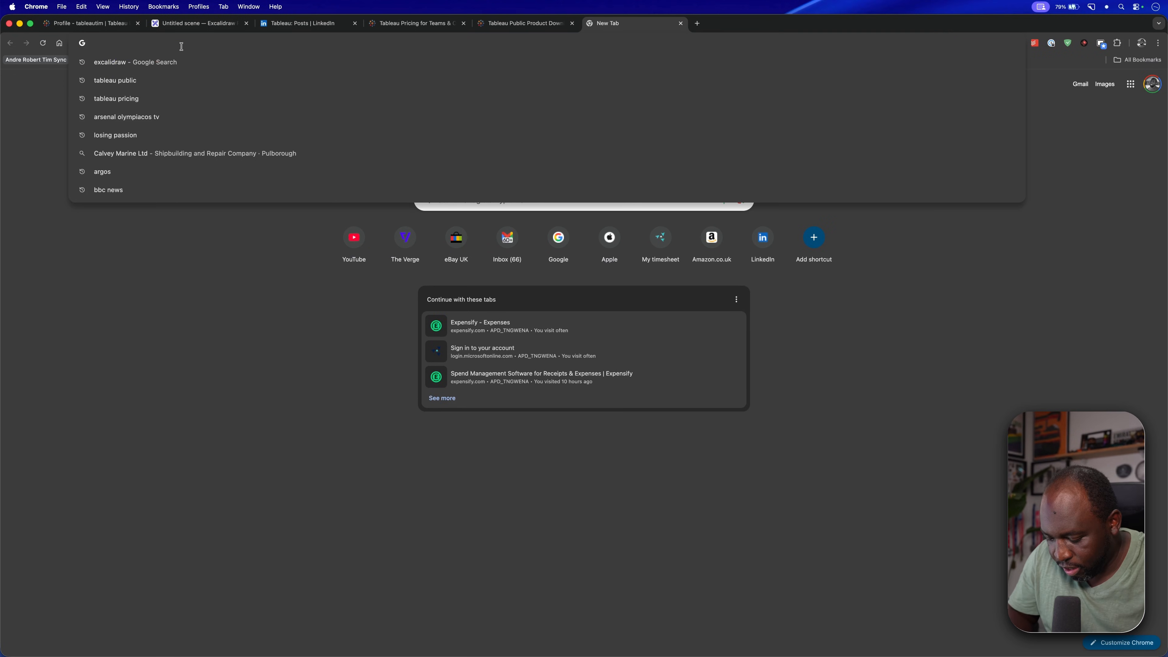
text(tableau.com)
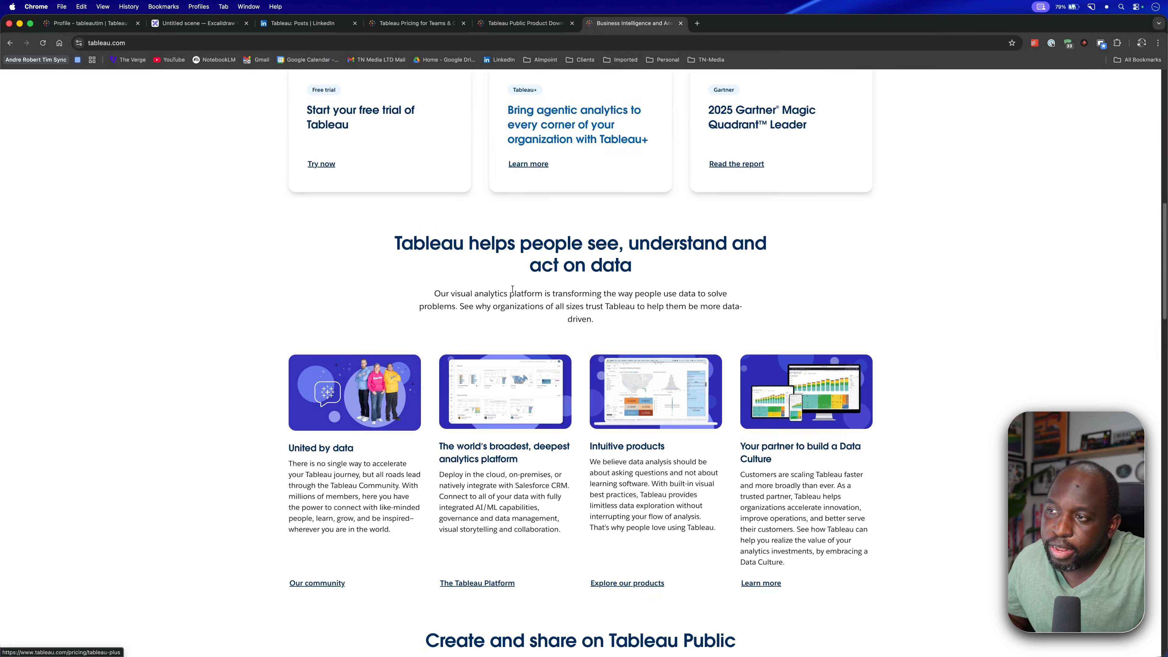
scroll(down, 3)
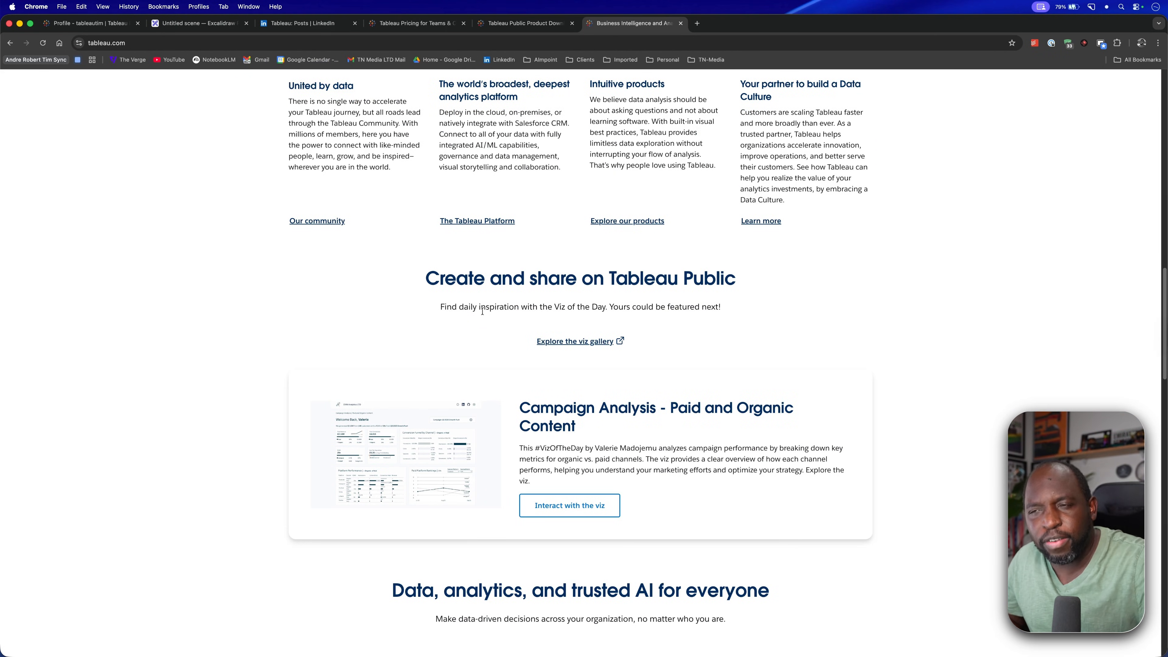
scroll(down, 3)
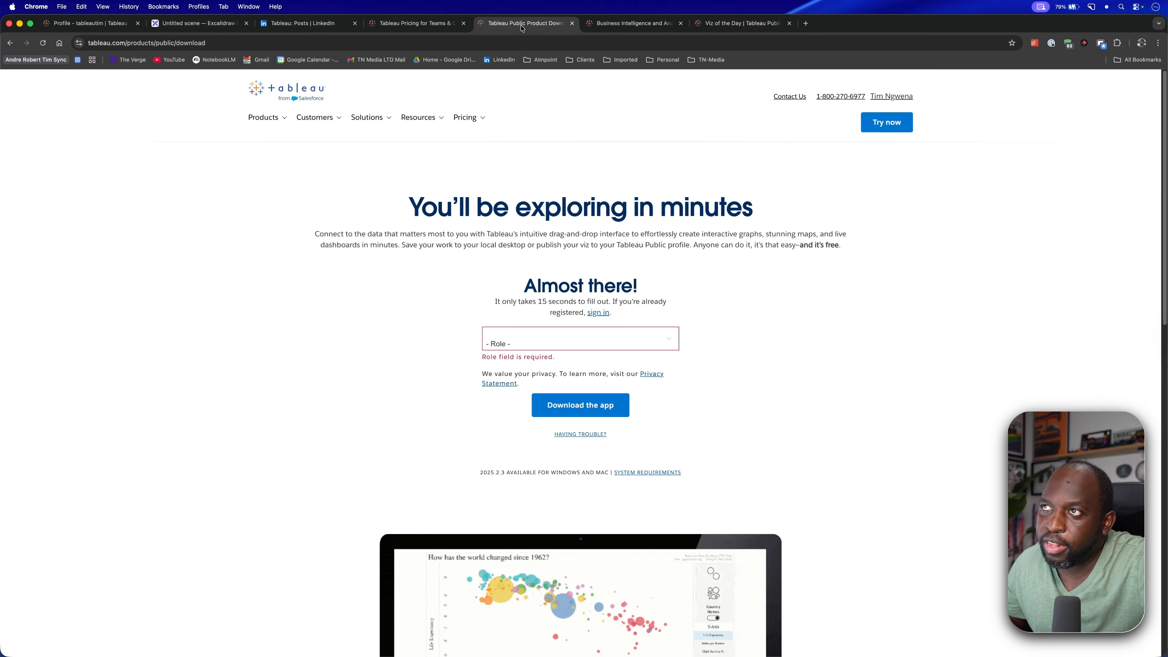
Step: From Tableau Pricing, buy Enterprise Creator to reach the checkout listing Creator, Explorer and Viewer licences
click(414, 23)
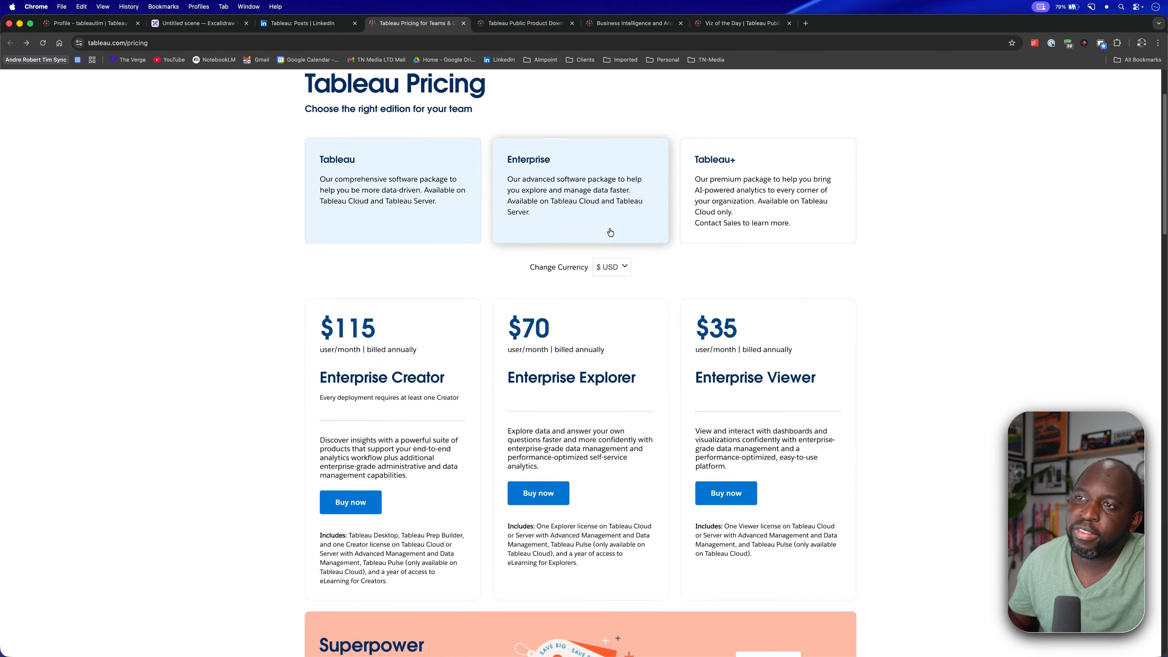
scroll(down, 3)
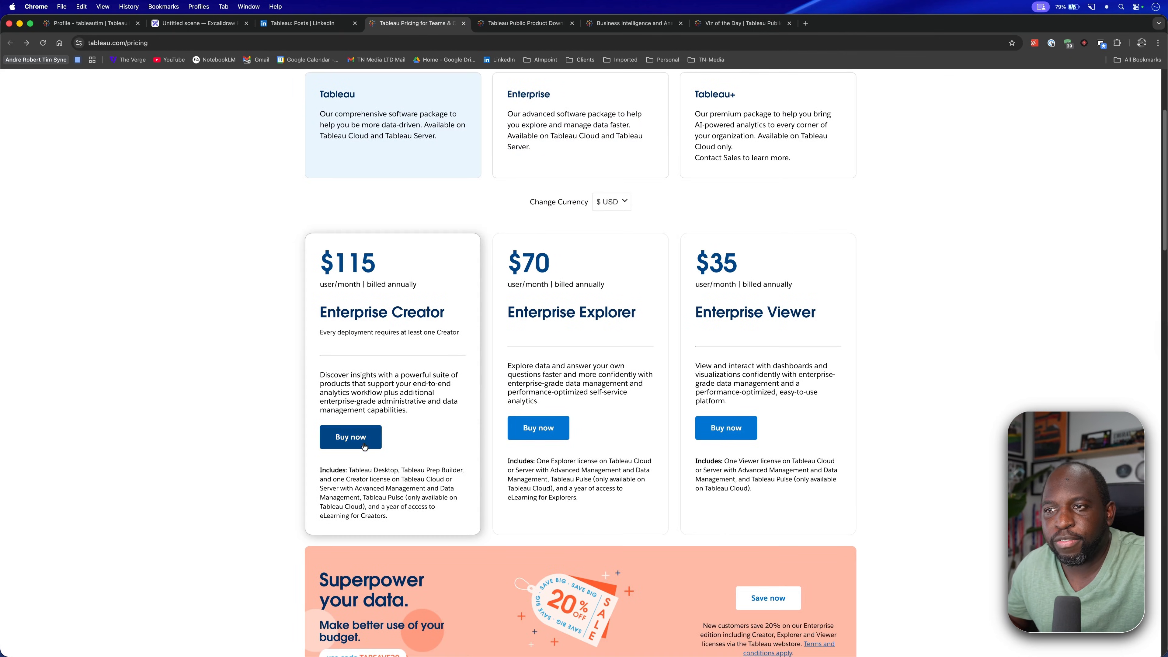
click(351, 437)
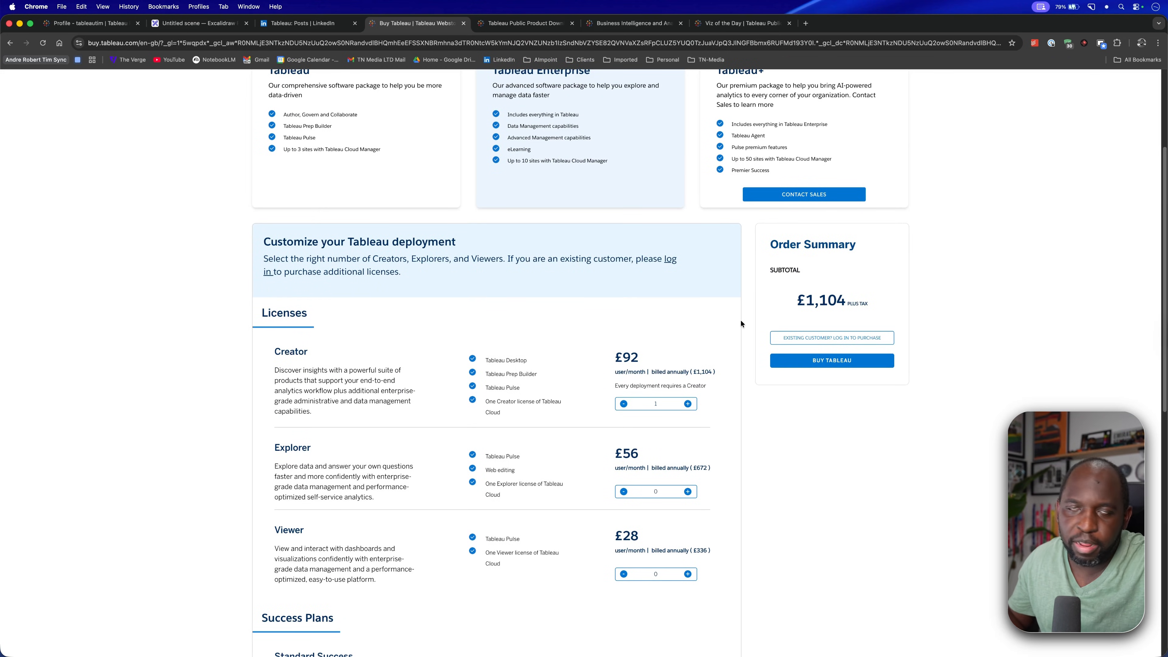
scroll(down, 3)
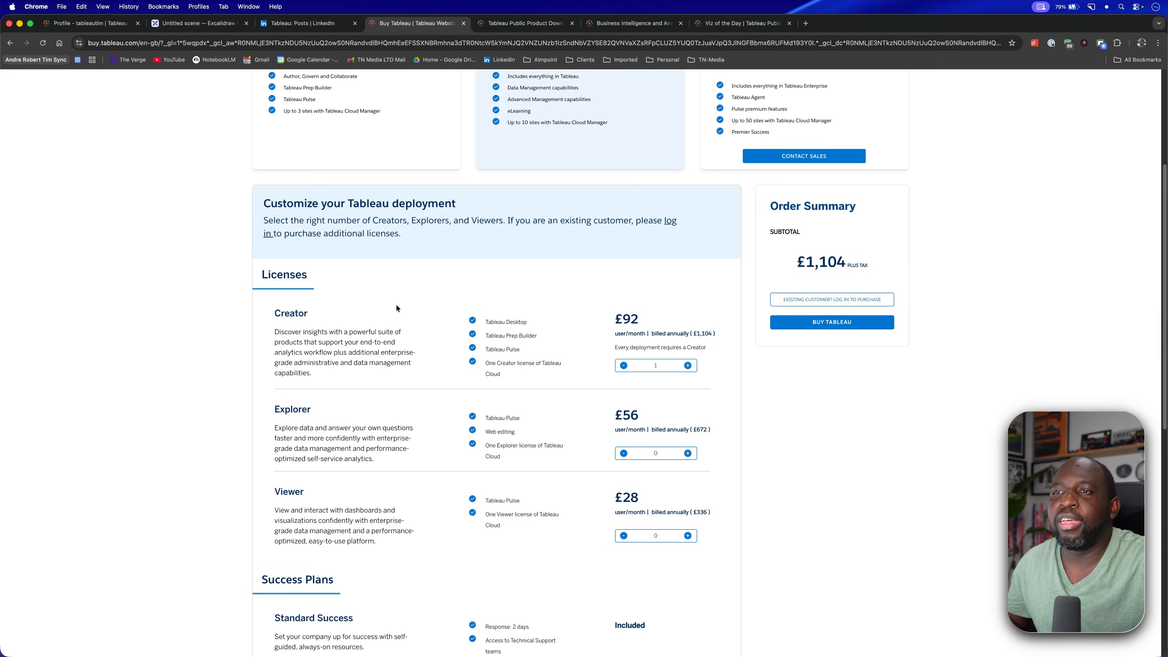
mouse_move(446, 275)
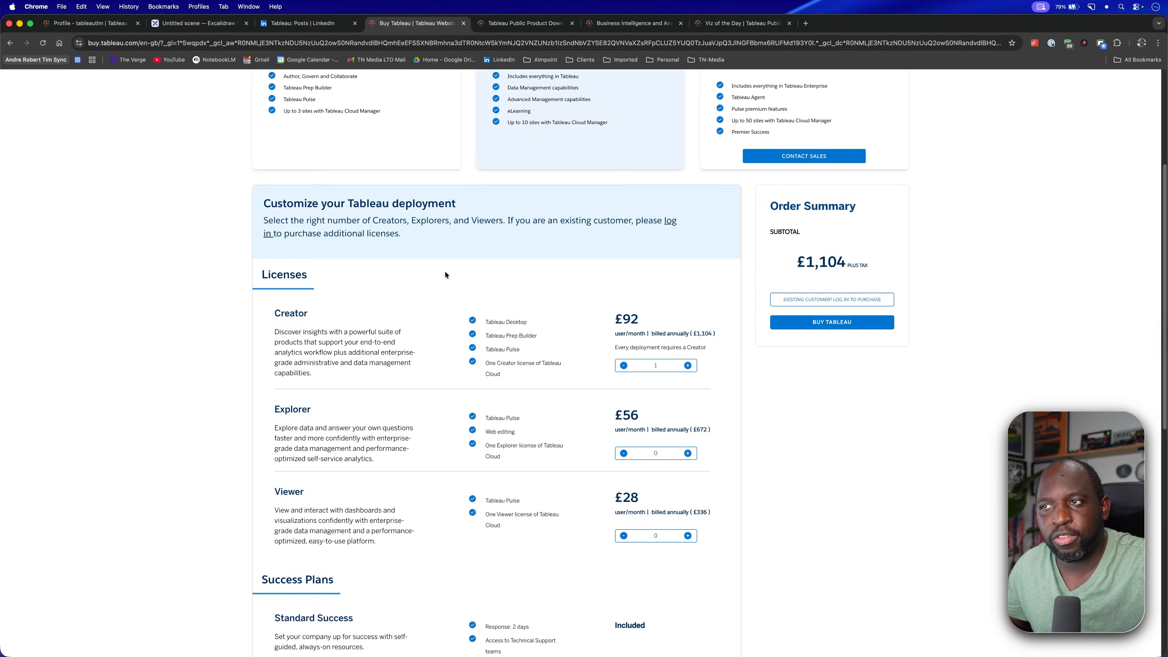
mouse_move(563, 314)
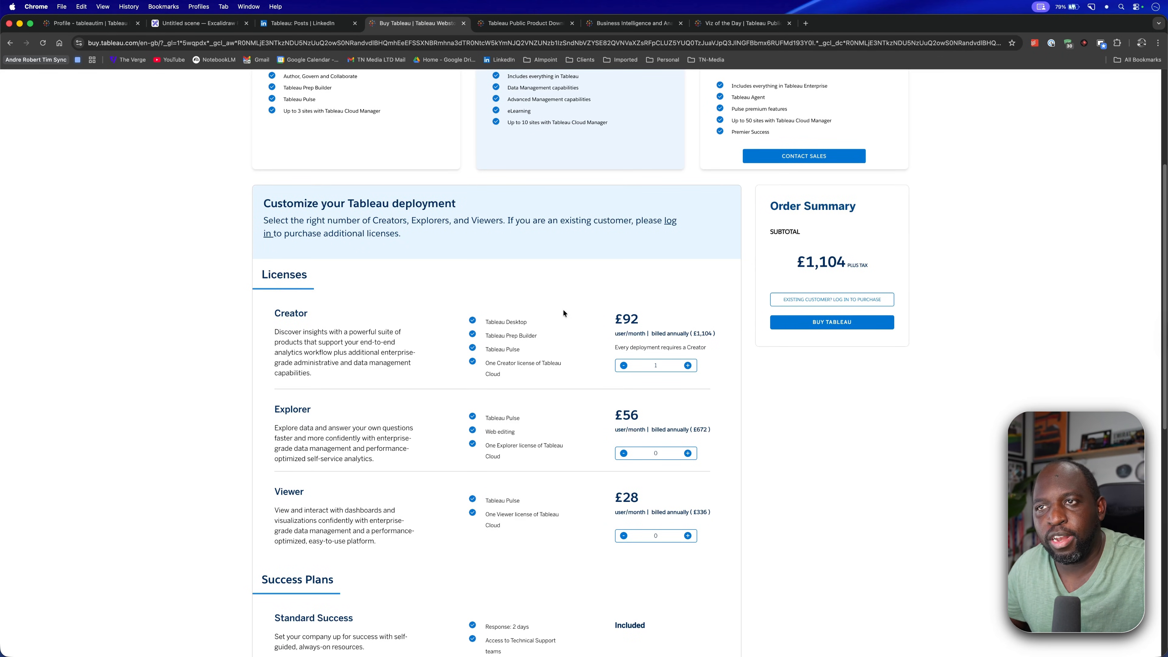
mouse_move(595, 290)
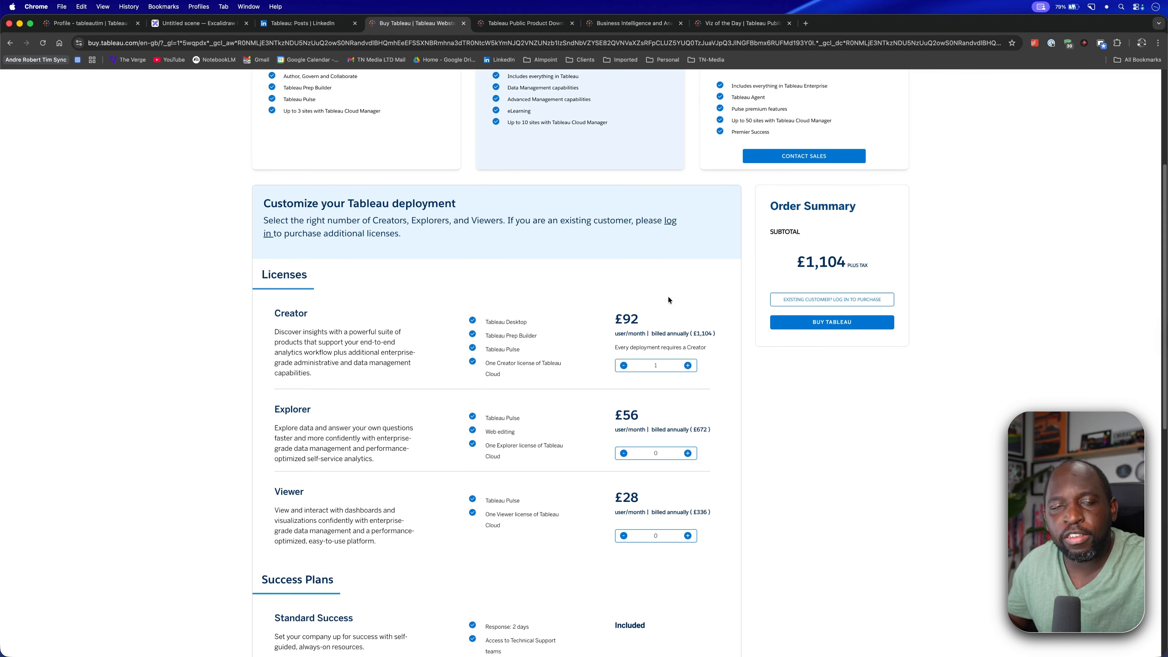
mouse_move(641, 303)
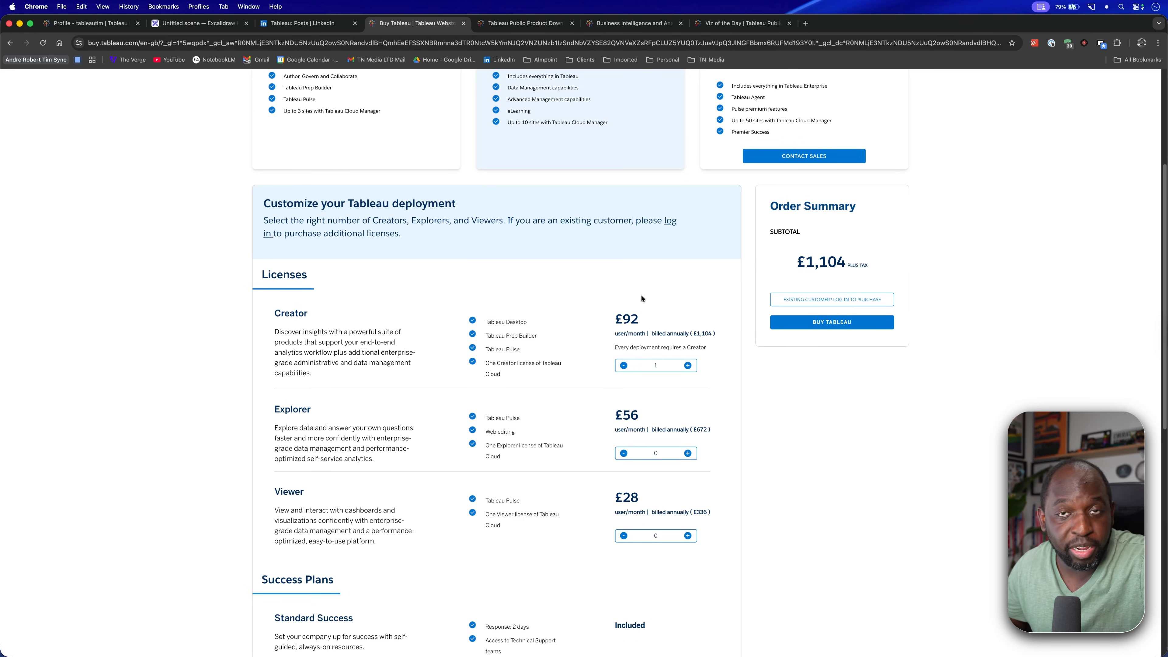
mouse_move(649, 284)
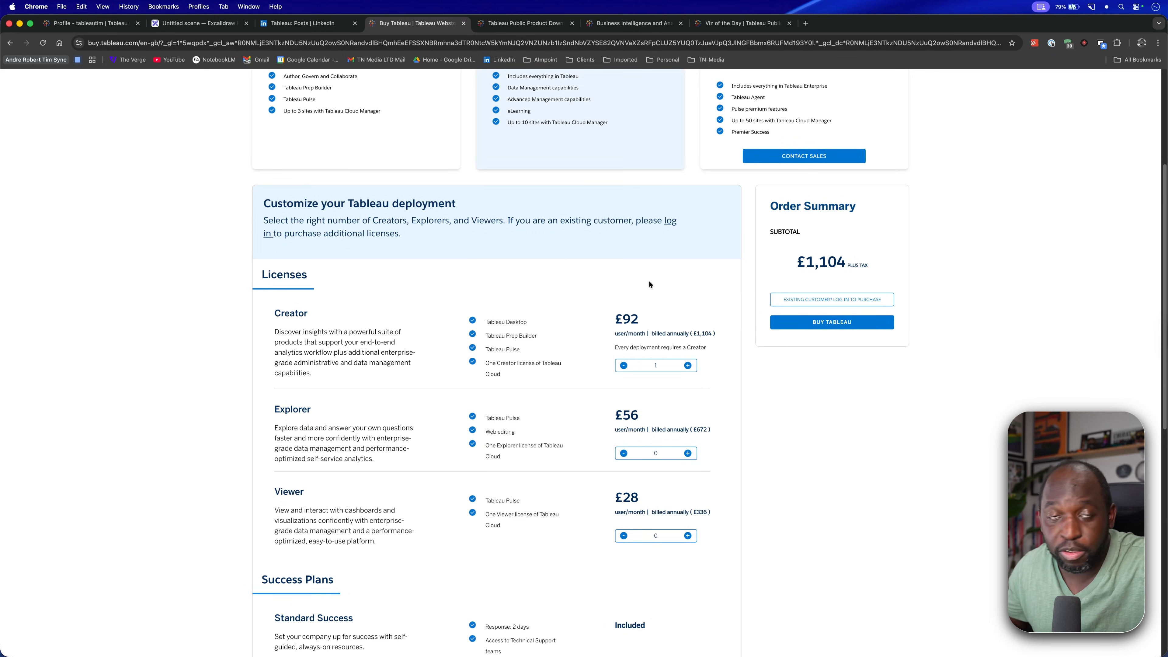